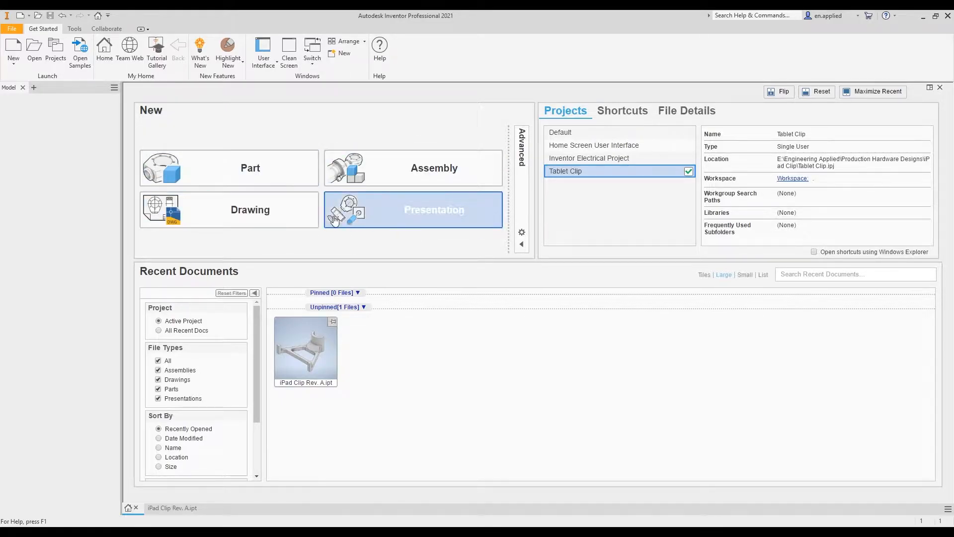
mouse_move(229, 209)
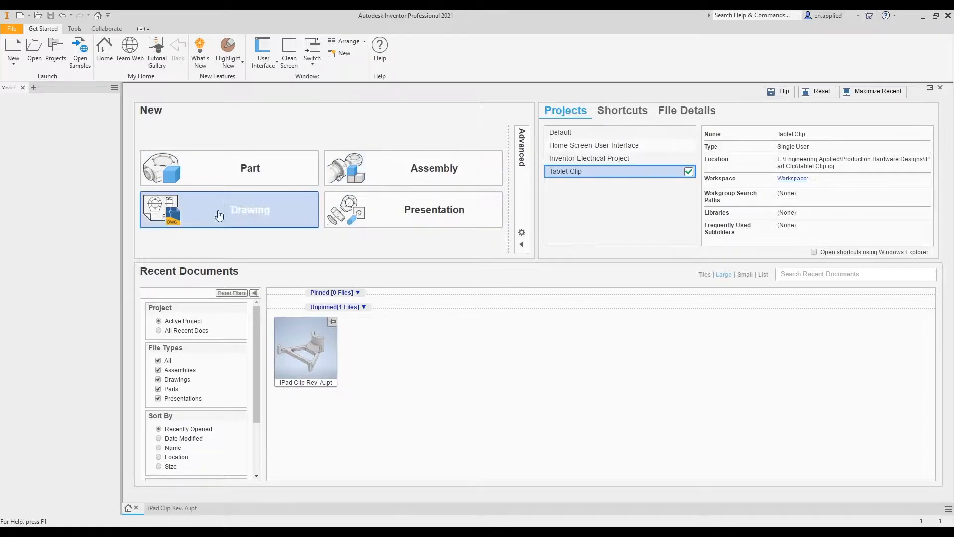
mouse_move(402, 237)
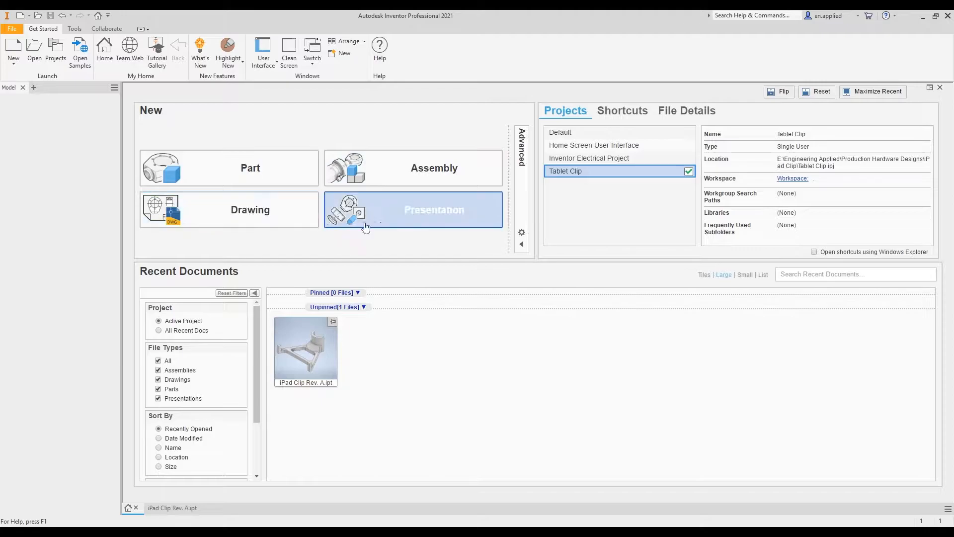
mouse_move(304, 244)
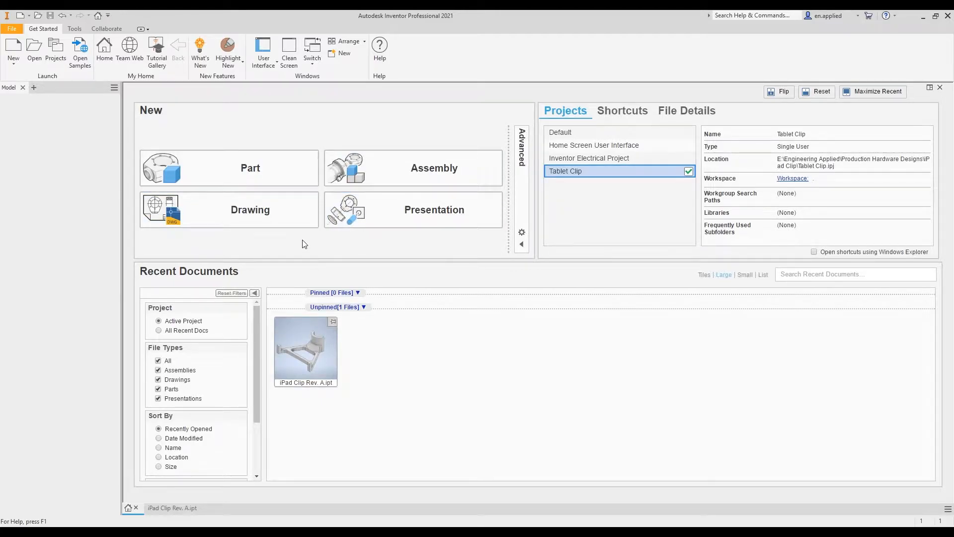
mouse_move(250, 210)
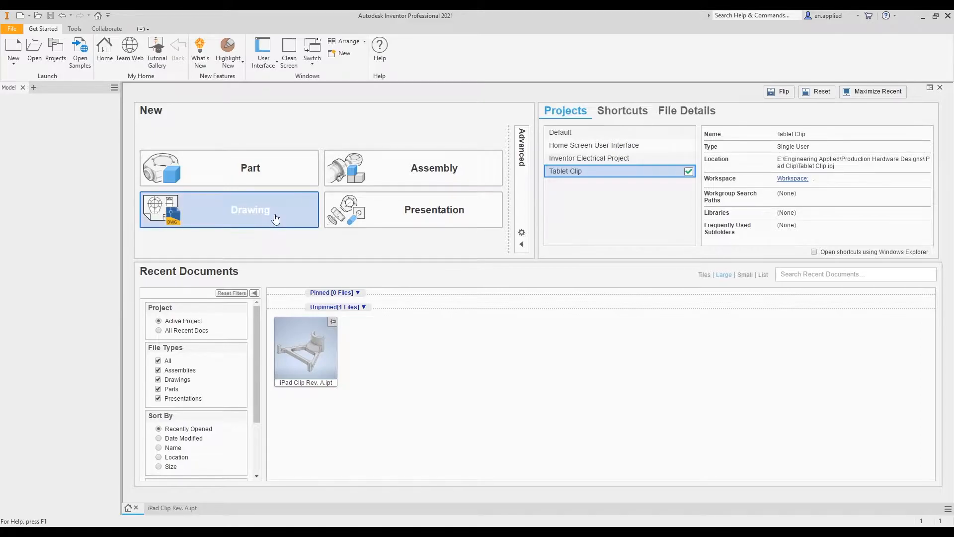
mouse_move(304, 269)
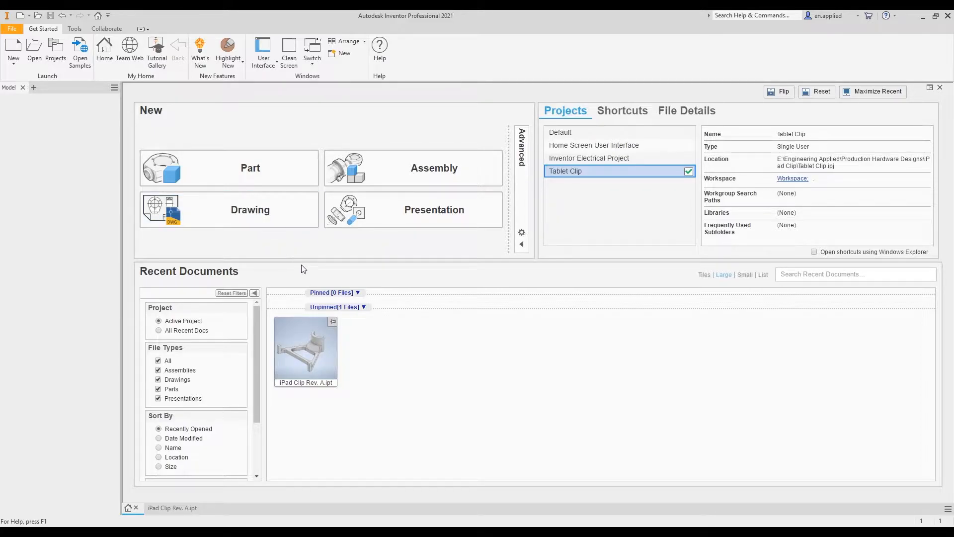
mouse_move(293, 256)
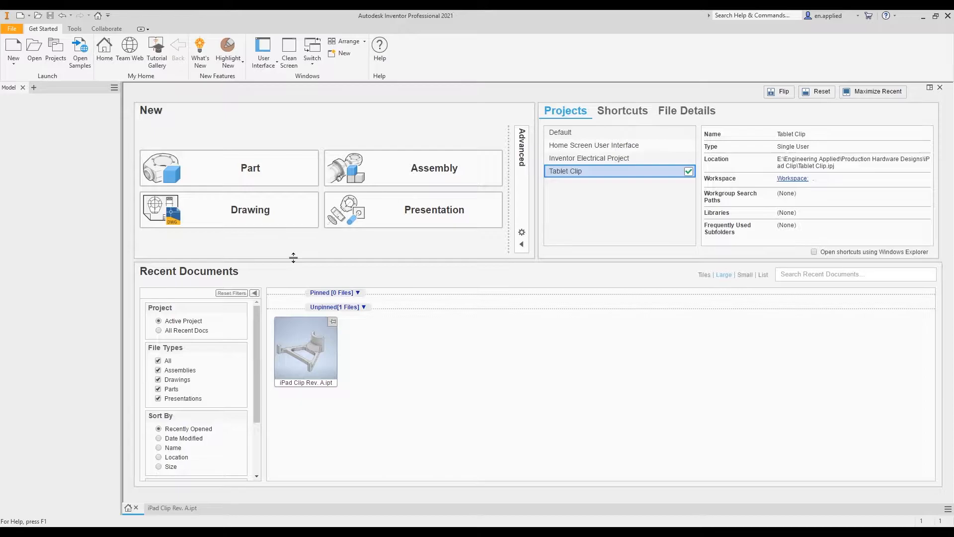
mouse_move(250, 209)
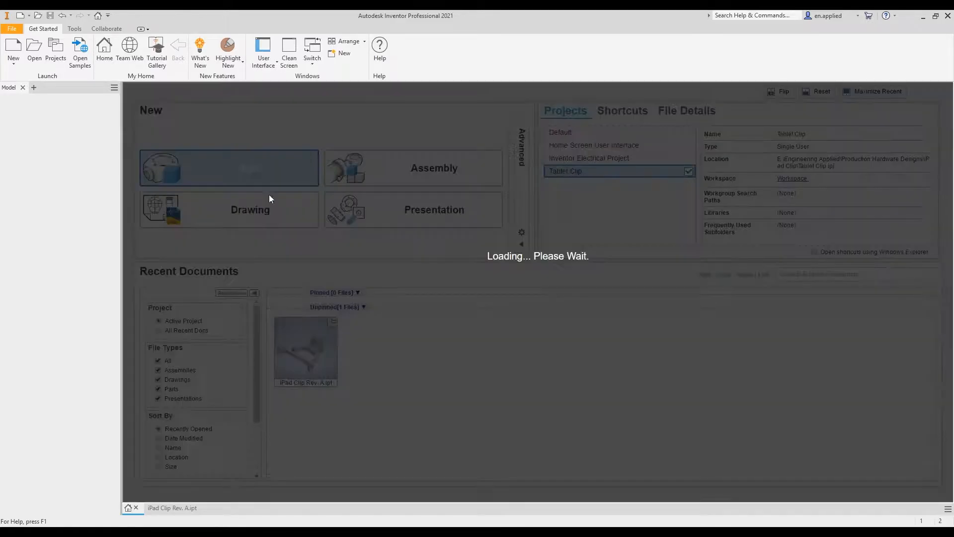
- Close the Part3 and iPad Clip Rev. A.ipt documents, leaving only Home open
click(228, 168)
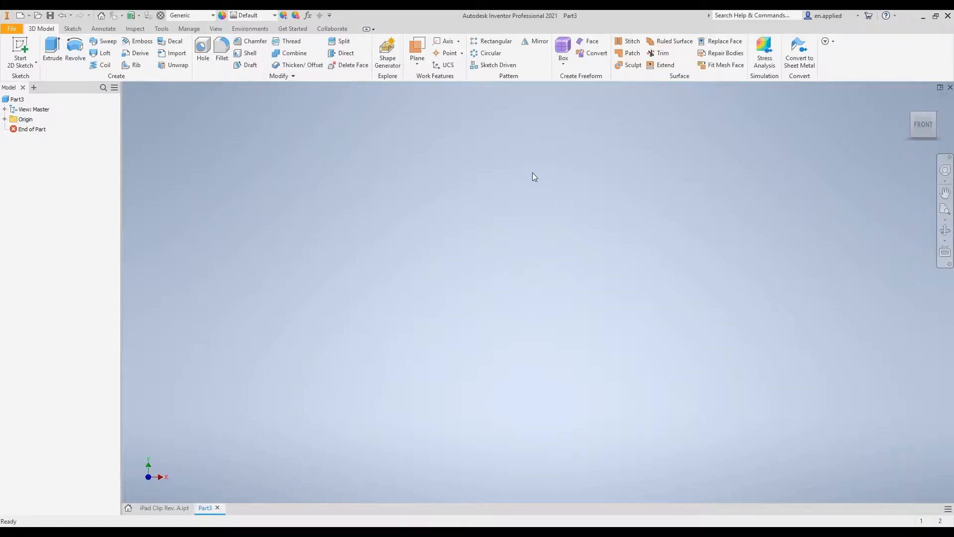
mouse_move(359, 182)
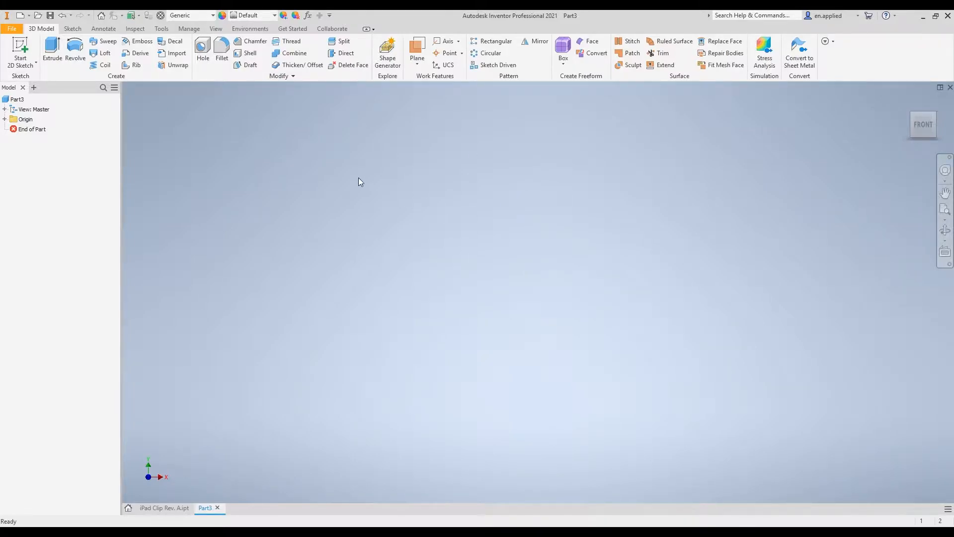
mouse_move(273, 394)
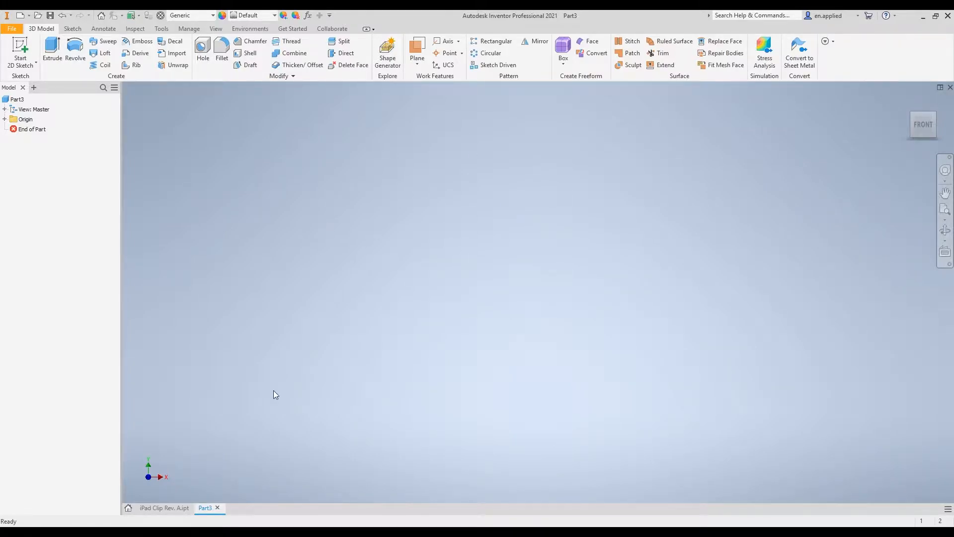
mouse_move(217, 512)
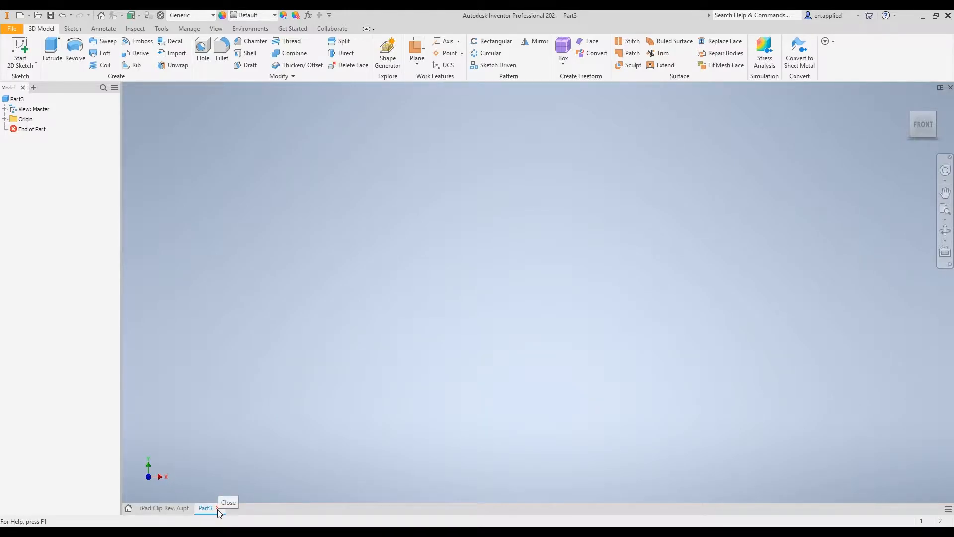
click(218, 508)
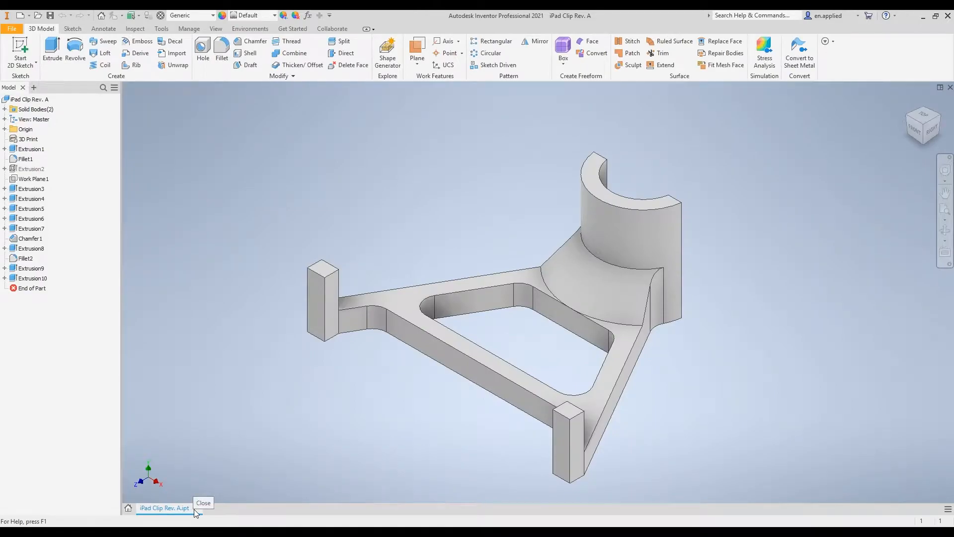
click(203, 503)
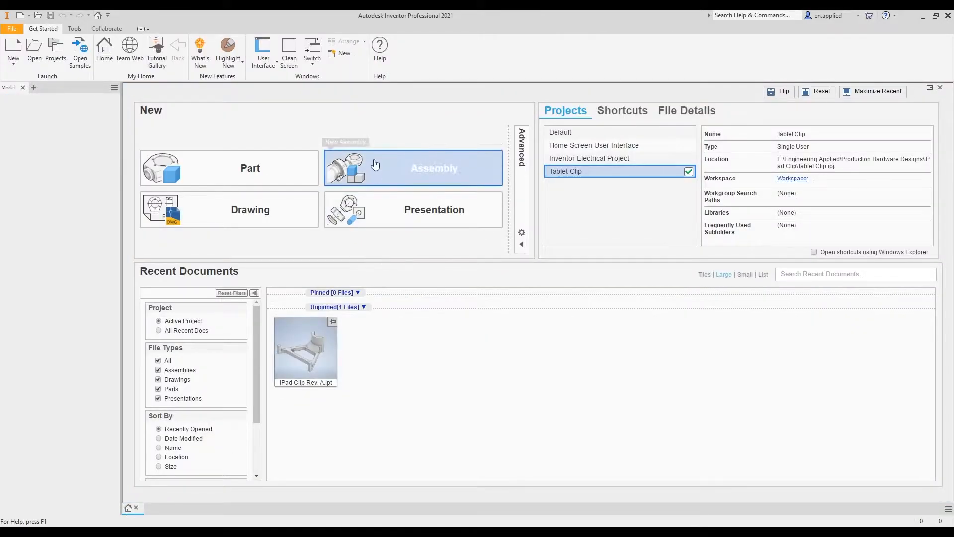
mouse_move(508, 133)
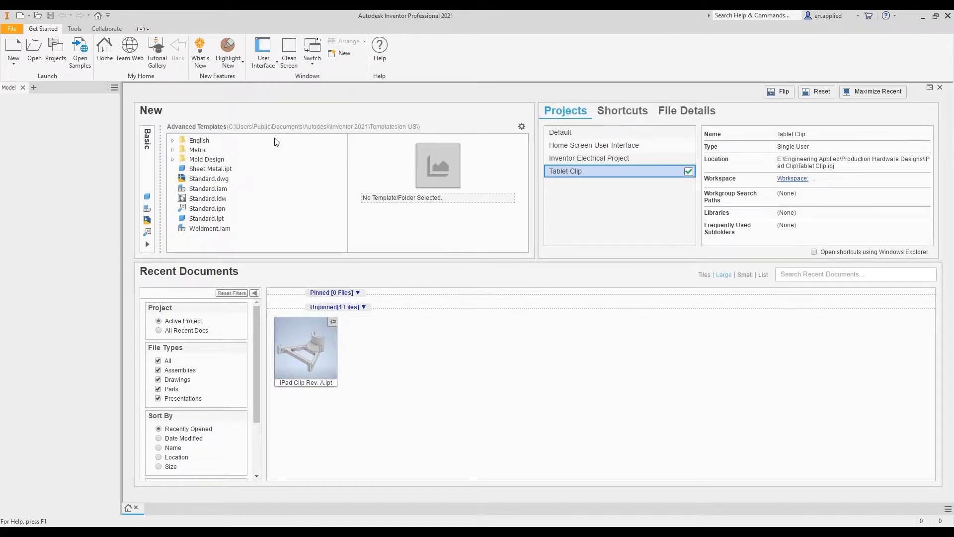
mouse_move(278, 242)
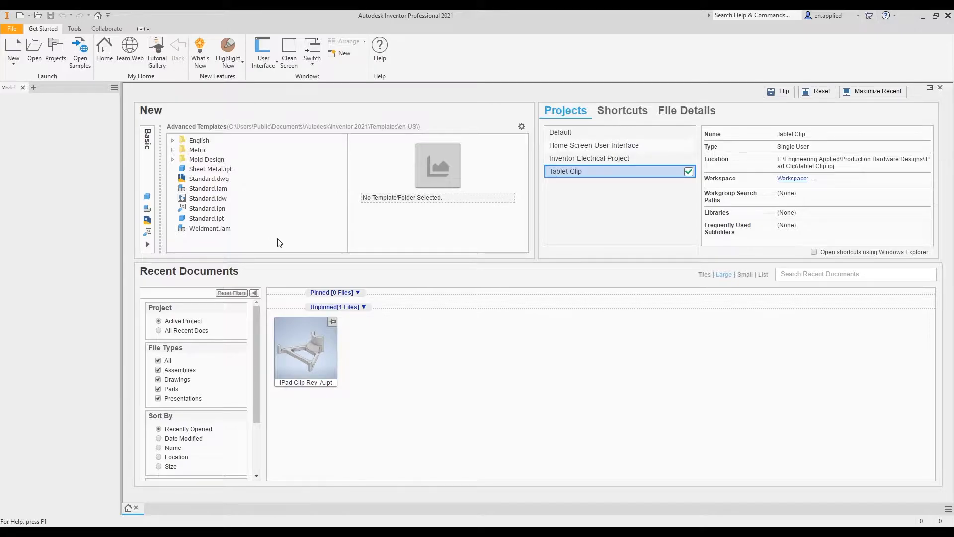
mouse_move(274, 238)
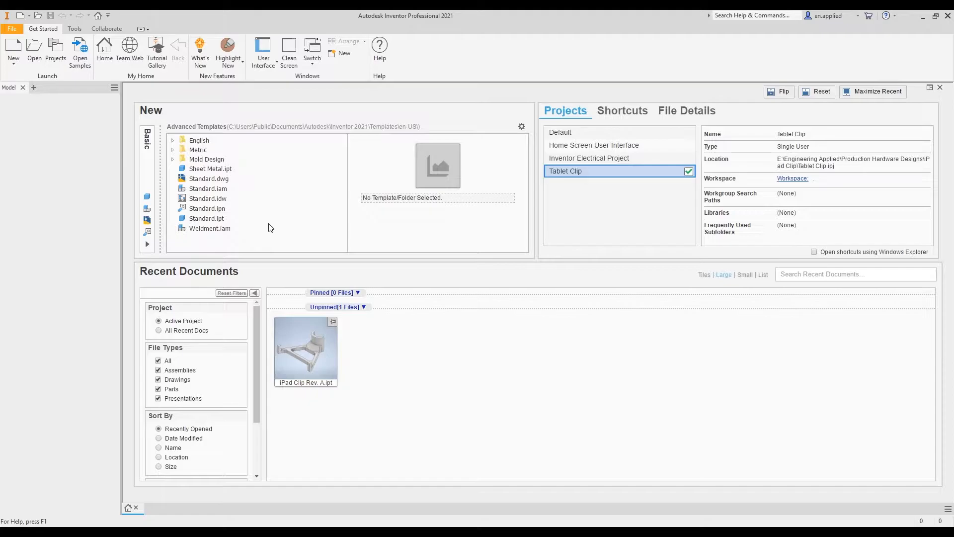
mouse_move(232, 162)
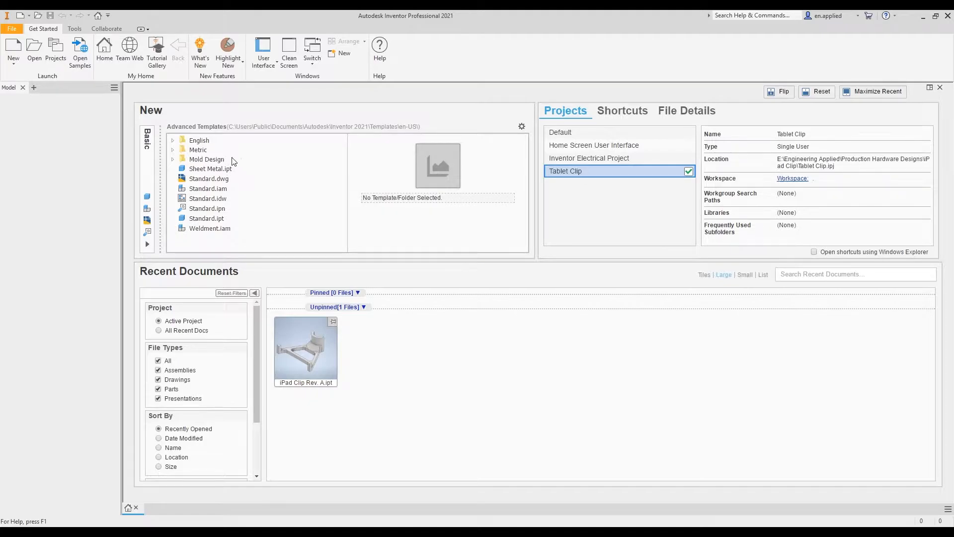
mouse_move(212, 190)
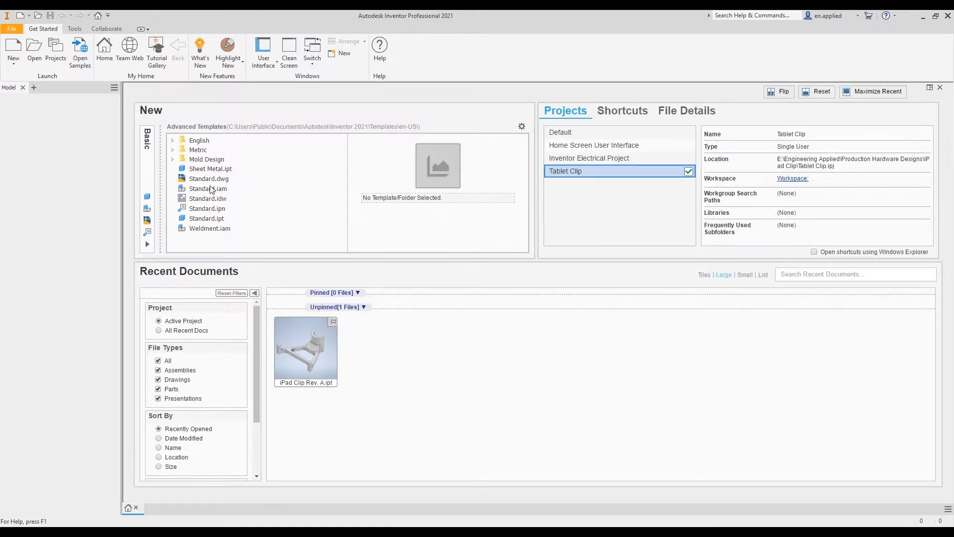
- Expand the English templates folder and scroll through its inch-based templates
click(172, 140)
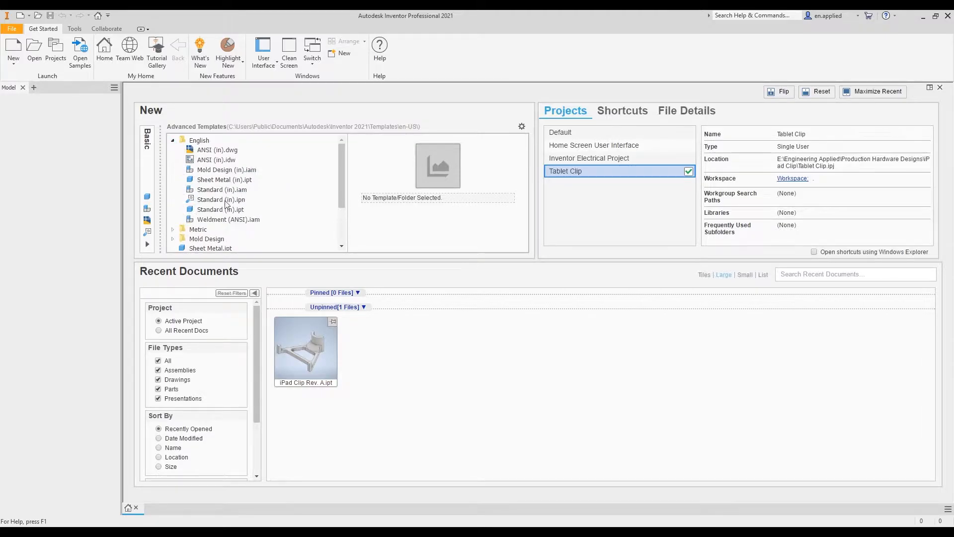
mouse_move(255, 175)
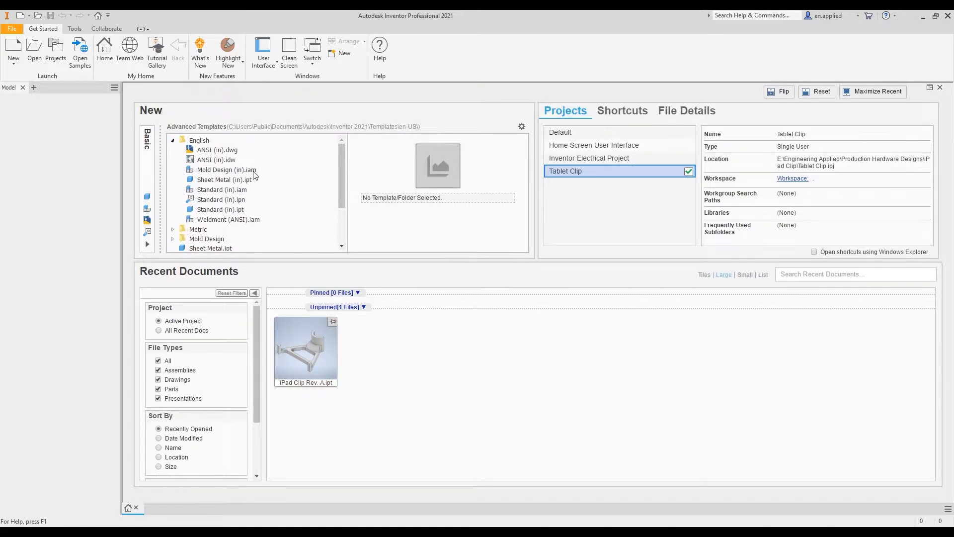
scroll(down, 3)
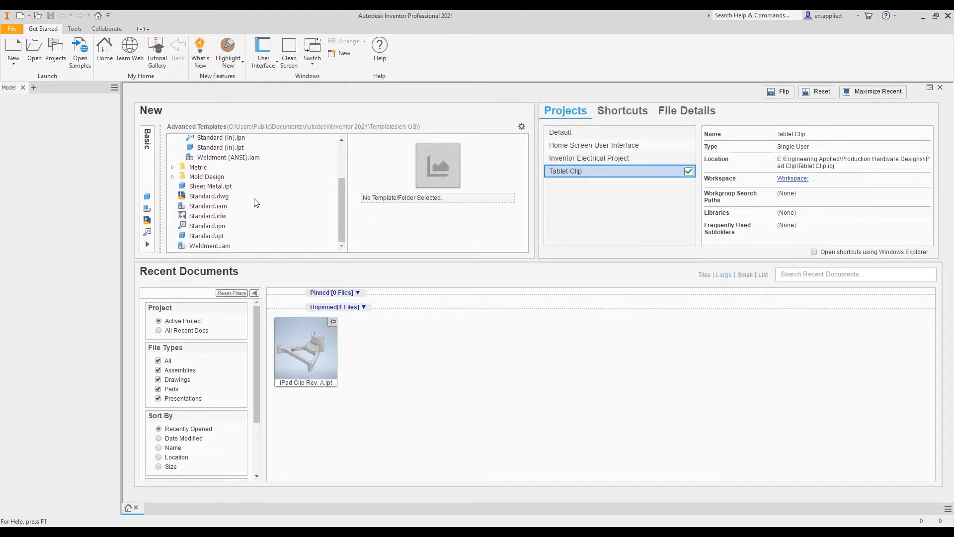
mouse_move(440, 206)
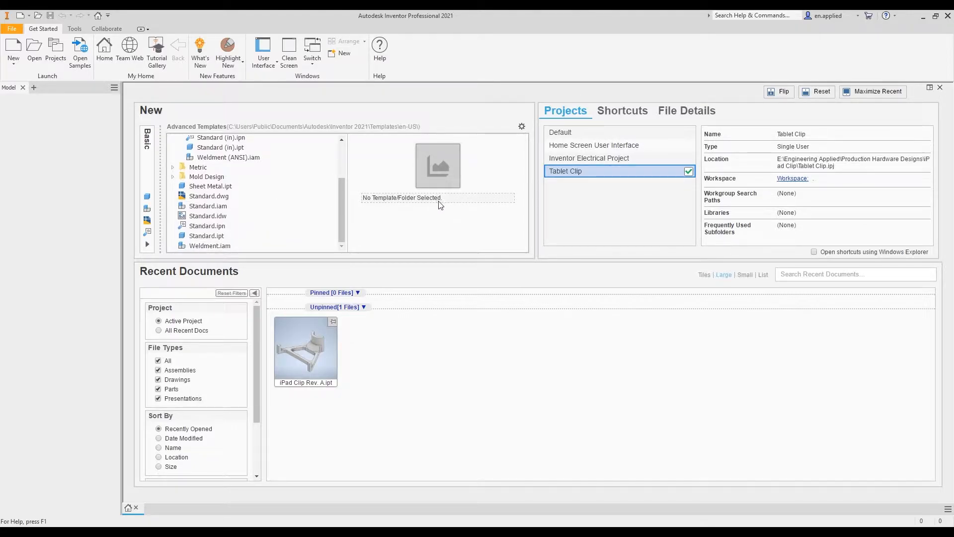
mouse_move(149, 248)
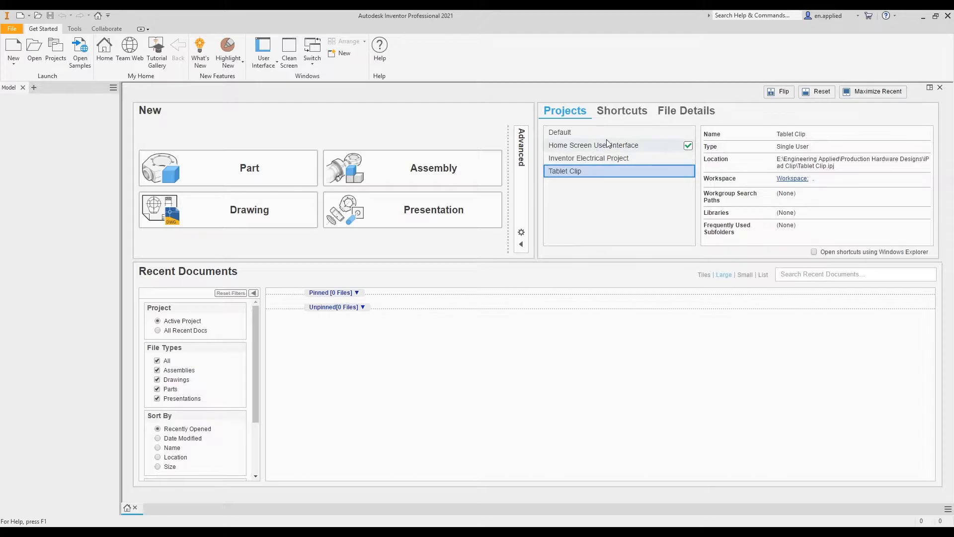
mouse_move(585, 152)
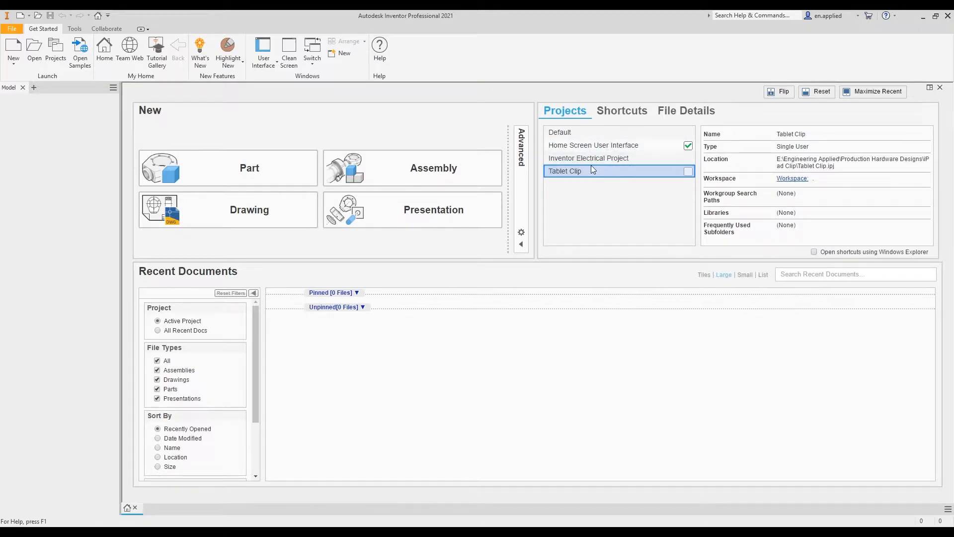
- Double-click Home Screen User Interface in the Projects list to activate it
double_click(564, 171)
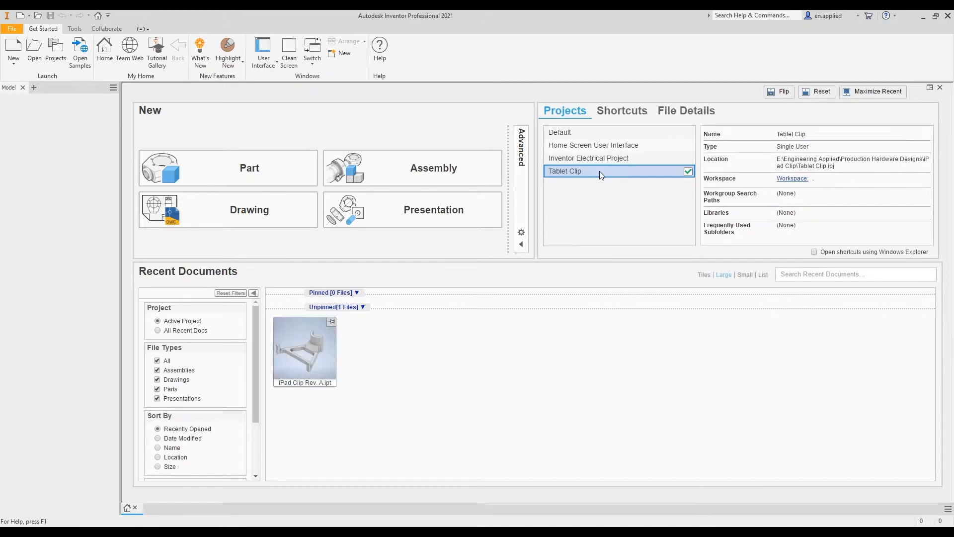
mouse_move(389, 369)
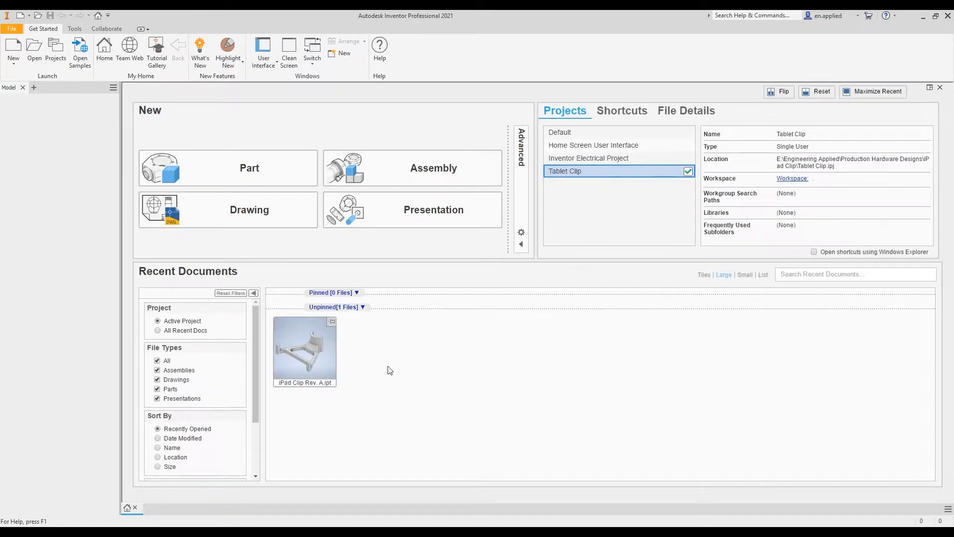
mouse_move(305, 350)
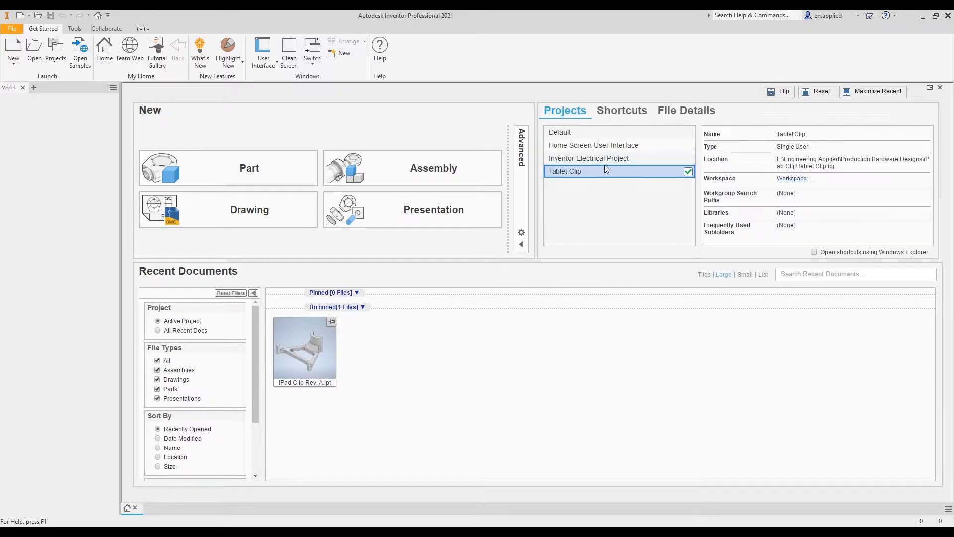
mouse_move(613, 144)
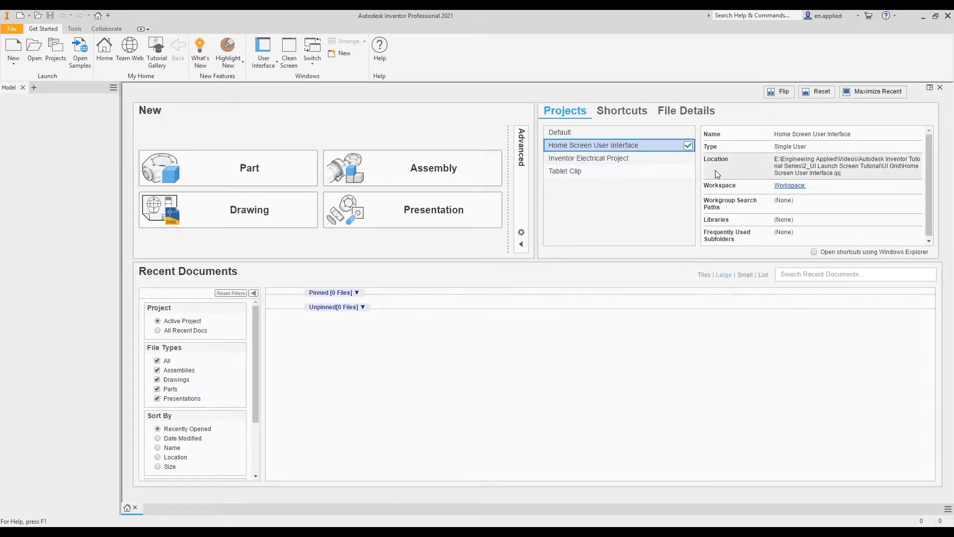
mouse_move(789, 189)
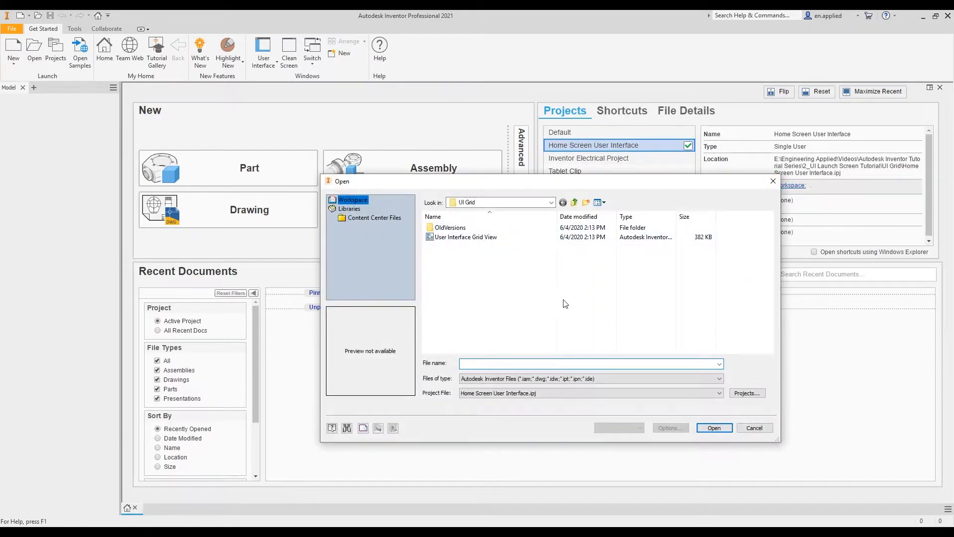
mouse_move(458, 280)
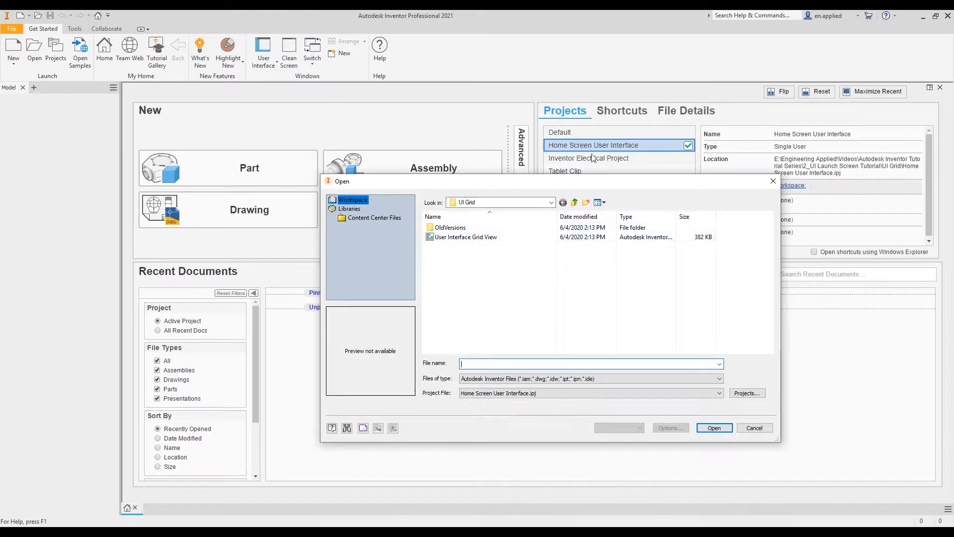
mouse_move(499, 248)
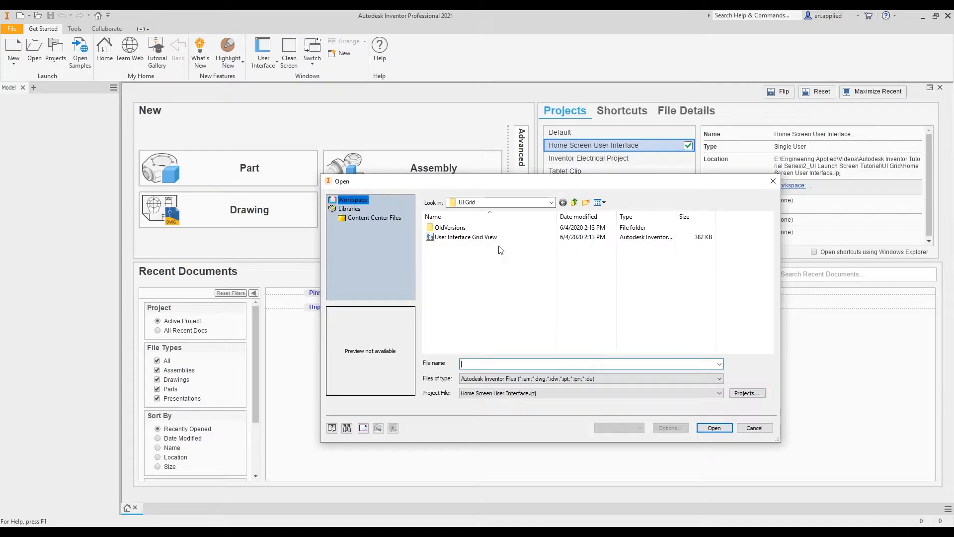
- Cancel the Open dialog without opening any file
click(754, 427)
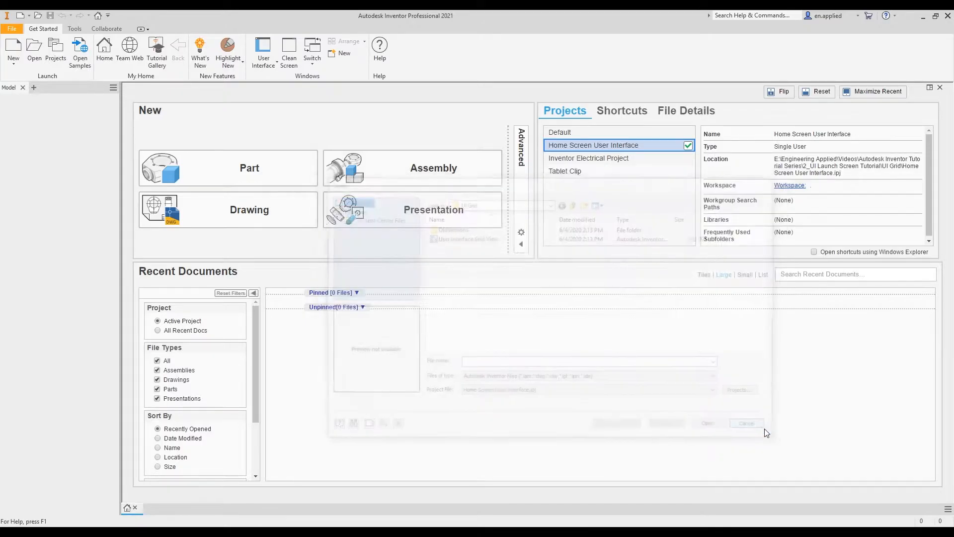
- Activate Tablet Clip so iPad Clip Rev. A.ipt shows in Recent Documents
click(746, 423)
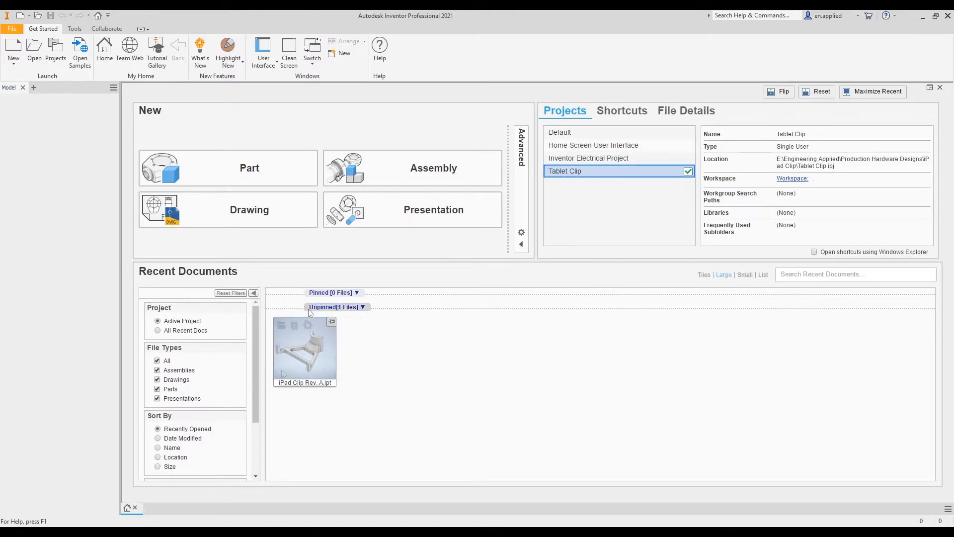
mouse_move(390, 373)
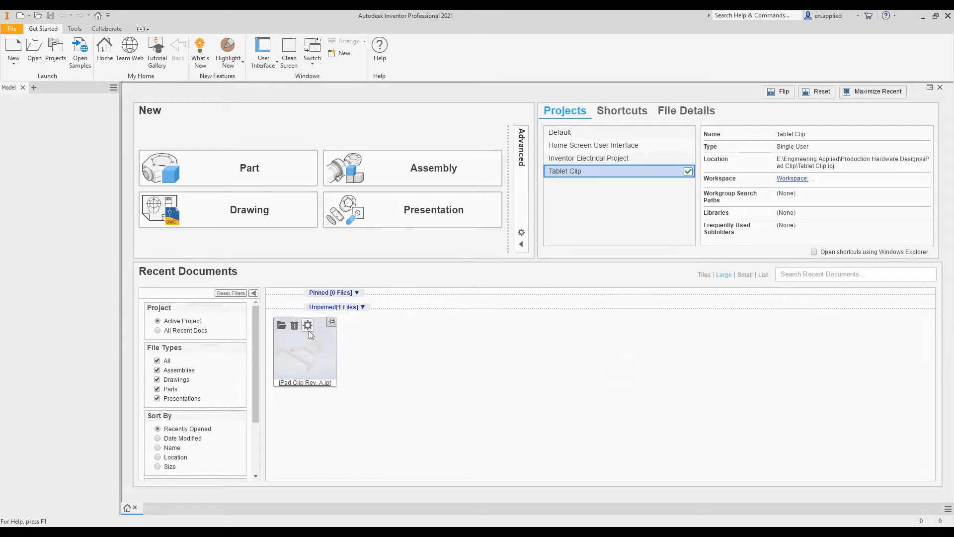
mouse_move(308, 374)
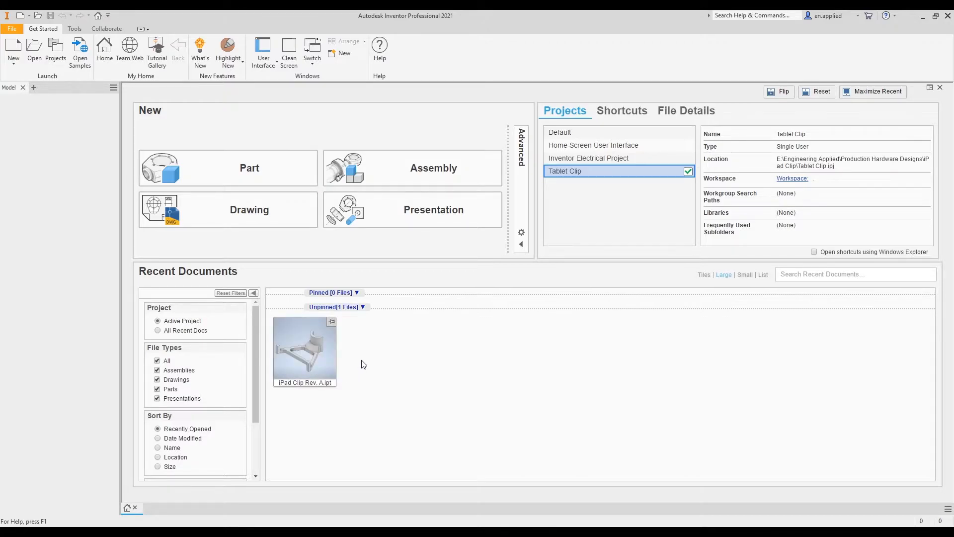
mouse_move(360, 312)
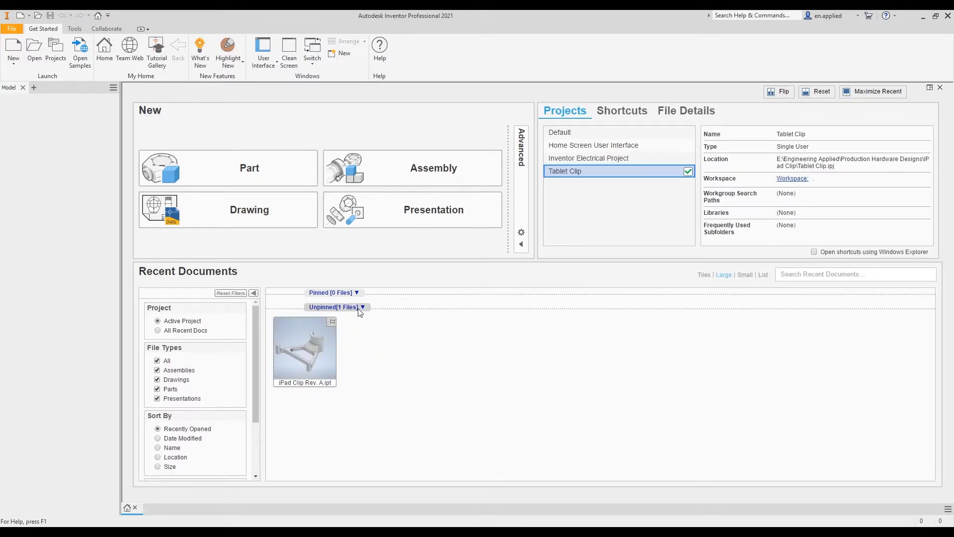
mouse_move(409, 372)
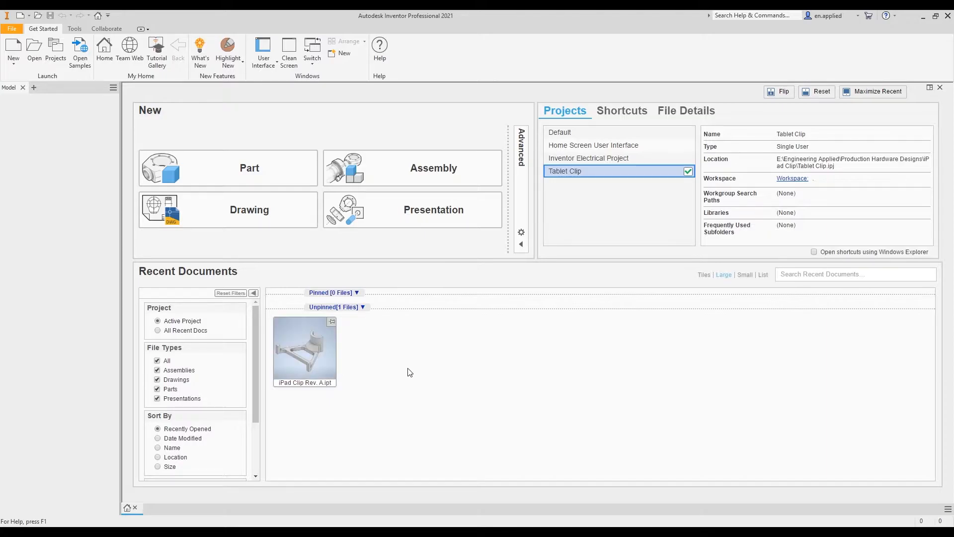
mouse_move(383, 371)
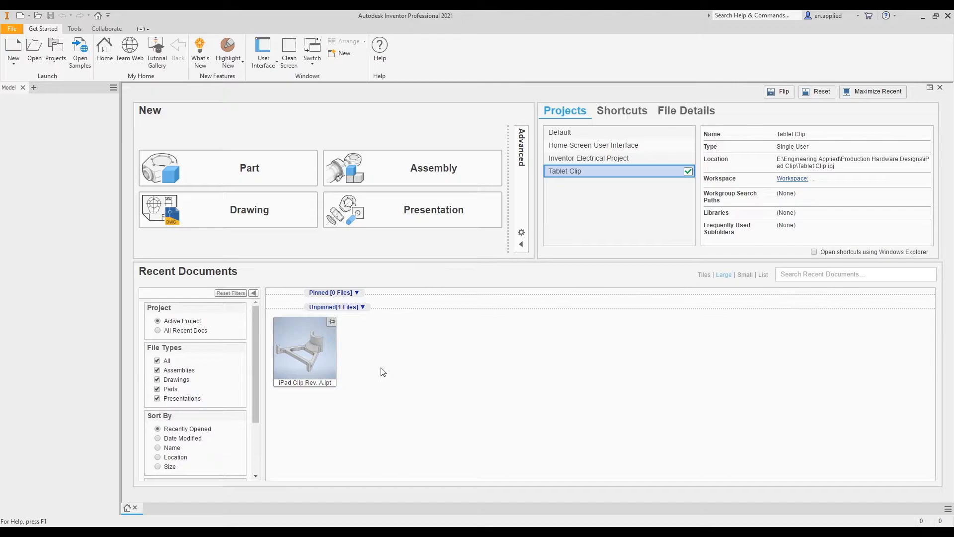
mouse_move(347, 366)
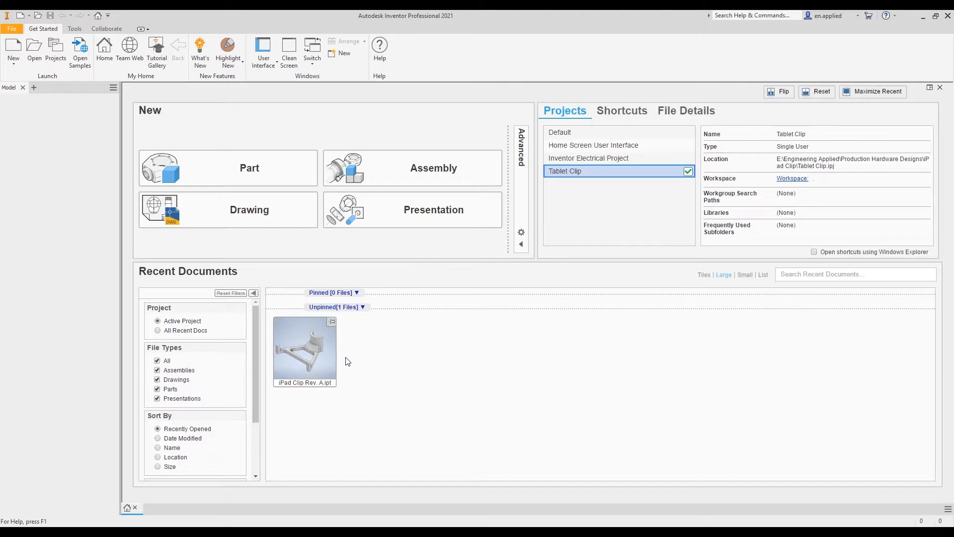
mouse_move(620, 290)
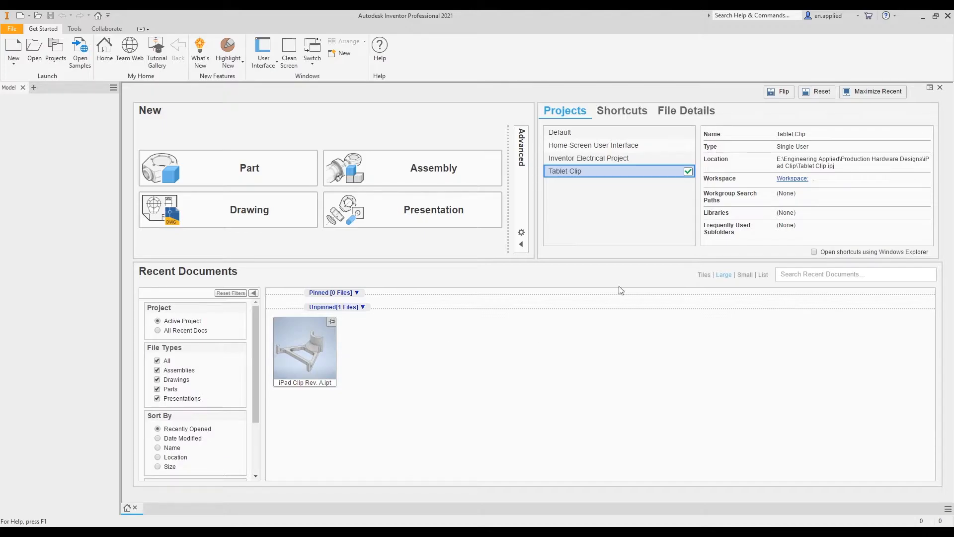
mouse_move(509, 357)
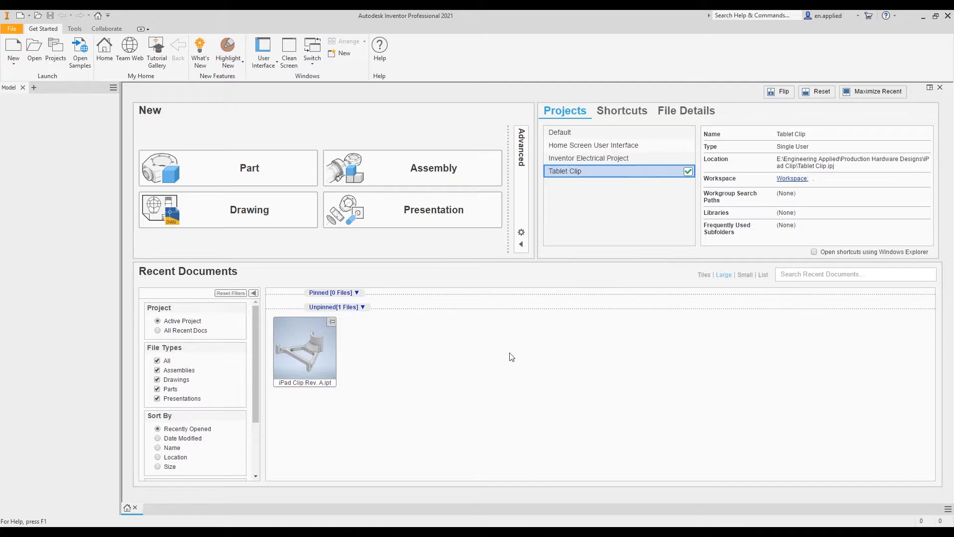
mouse_move(307, 358)
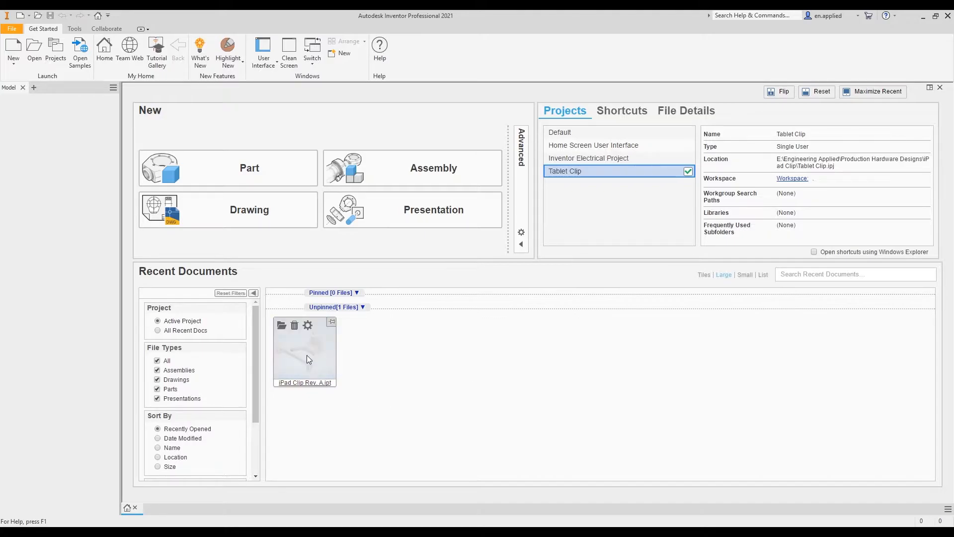
double_click(305, 350)
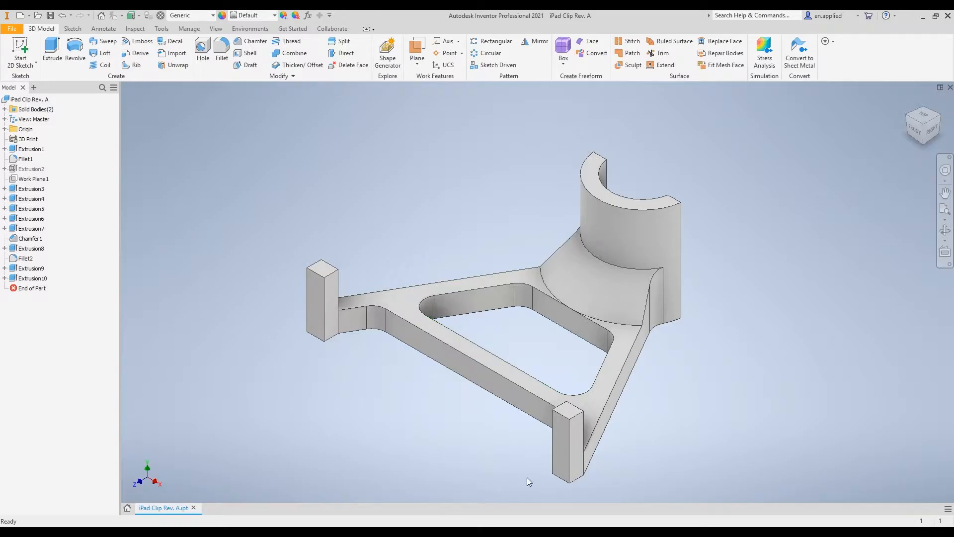
mouse_move(692, 410)
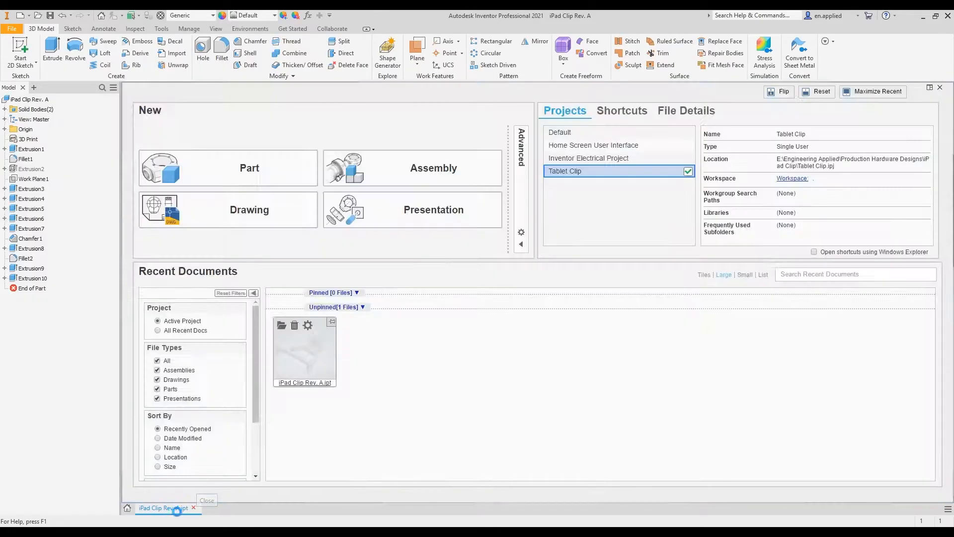
click(194, 508)
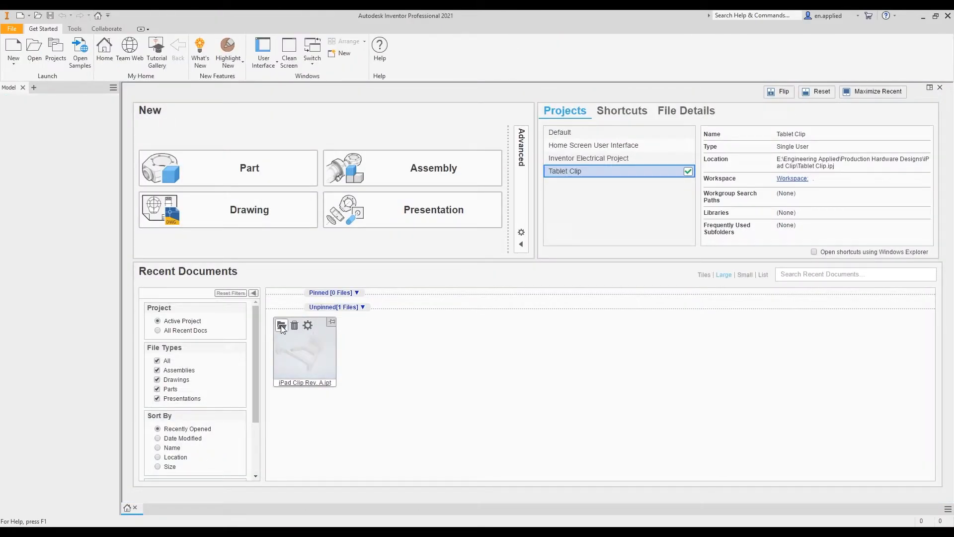
mouse_move(281, 325)
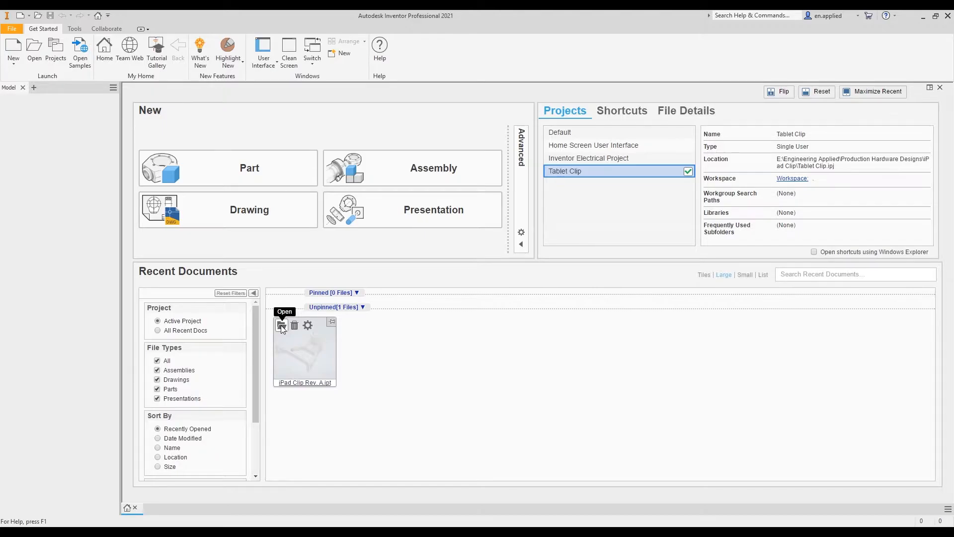
mouse_move(365, 364)
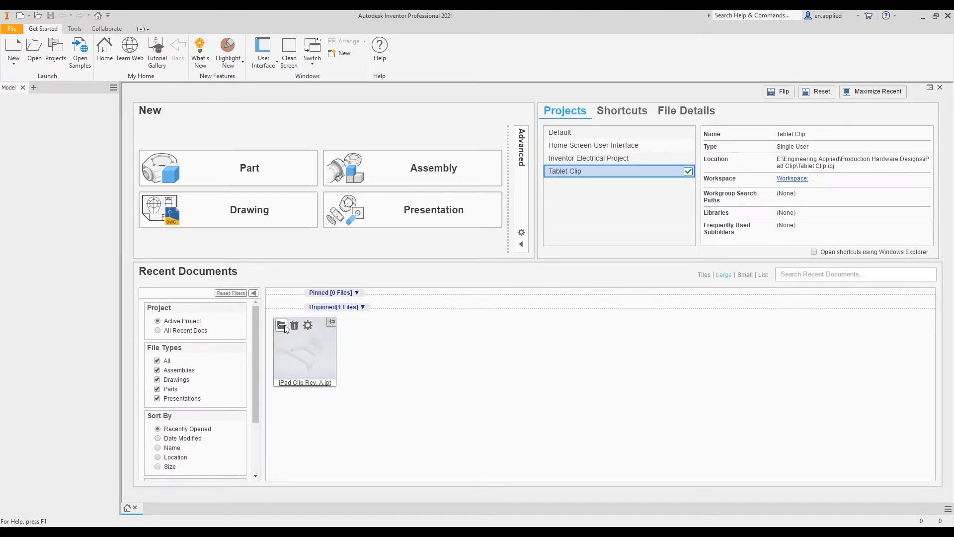
mouse_move(293, 324)
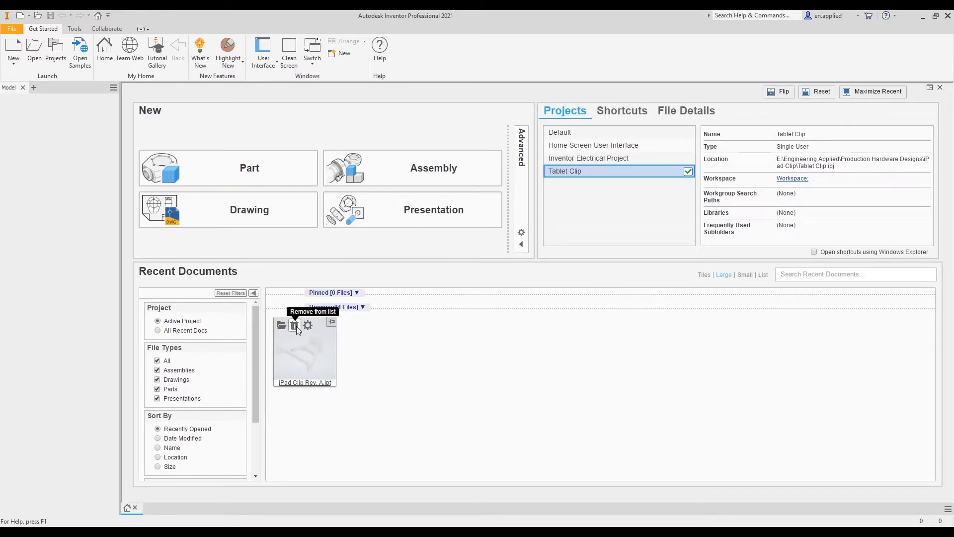
mouse_move(325, 412)
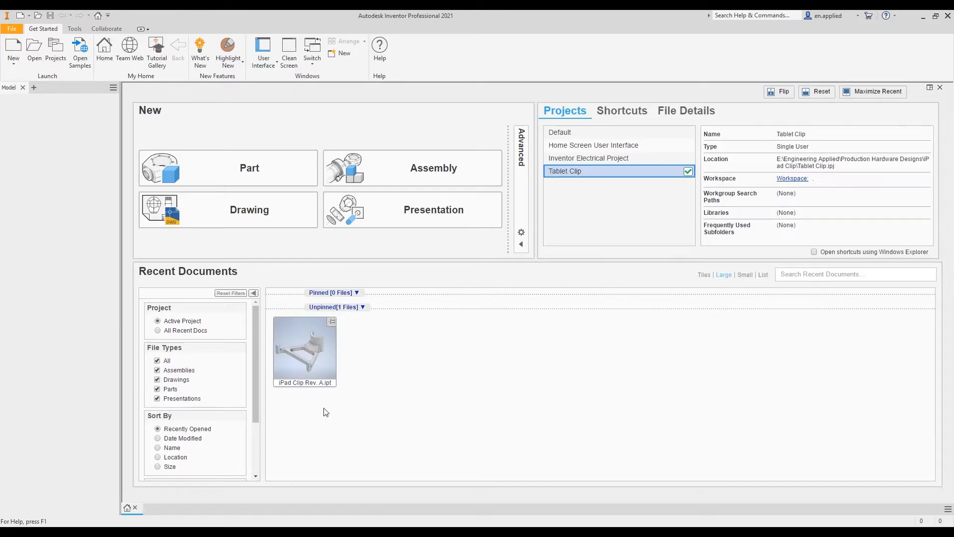
mouse_move(367, 352)
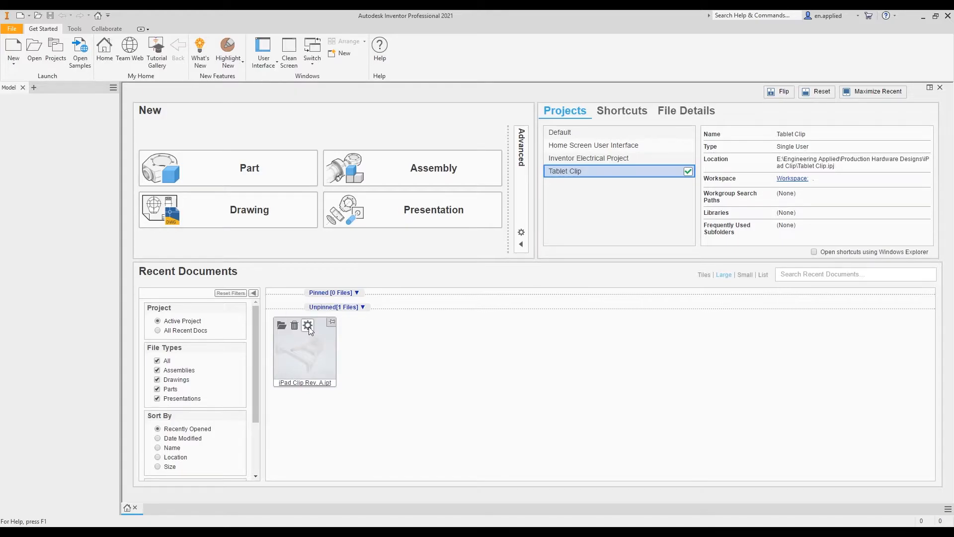
click(308, 325)
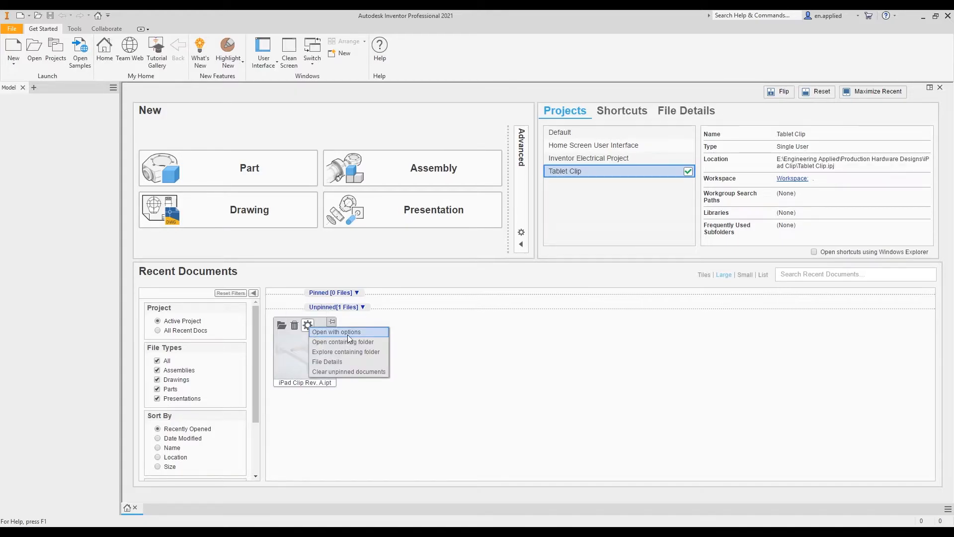
mouse_move(342, 341)
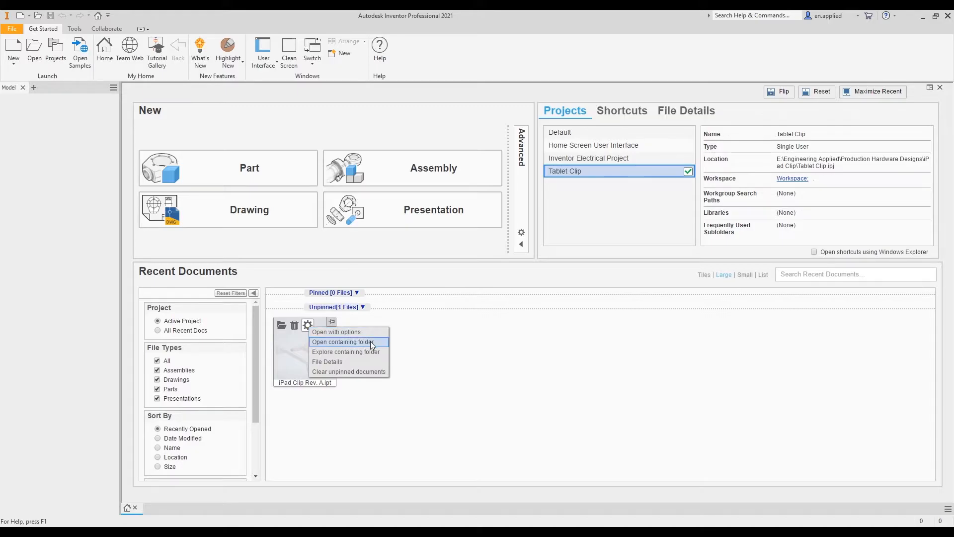
mouse_move(372, 367)
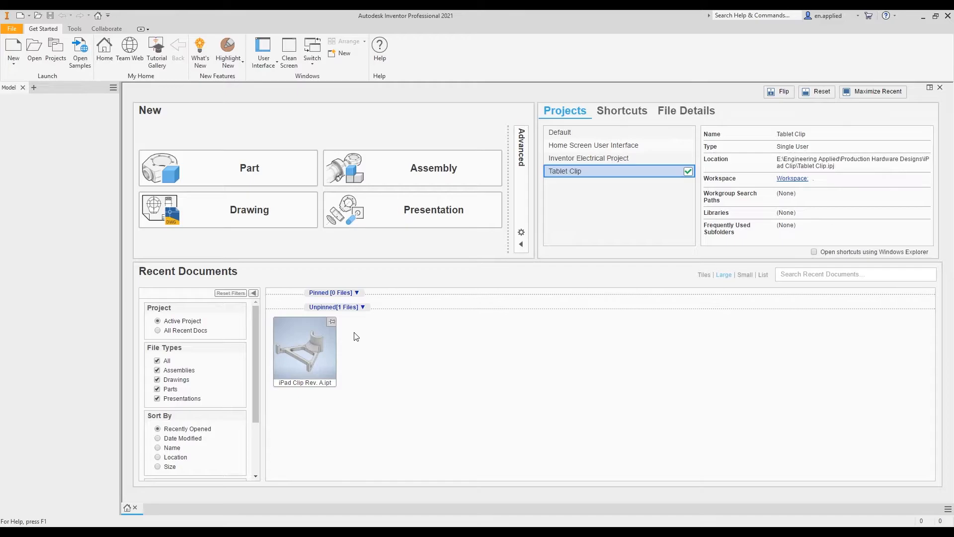
mouse_move(365, 348)
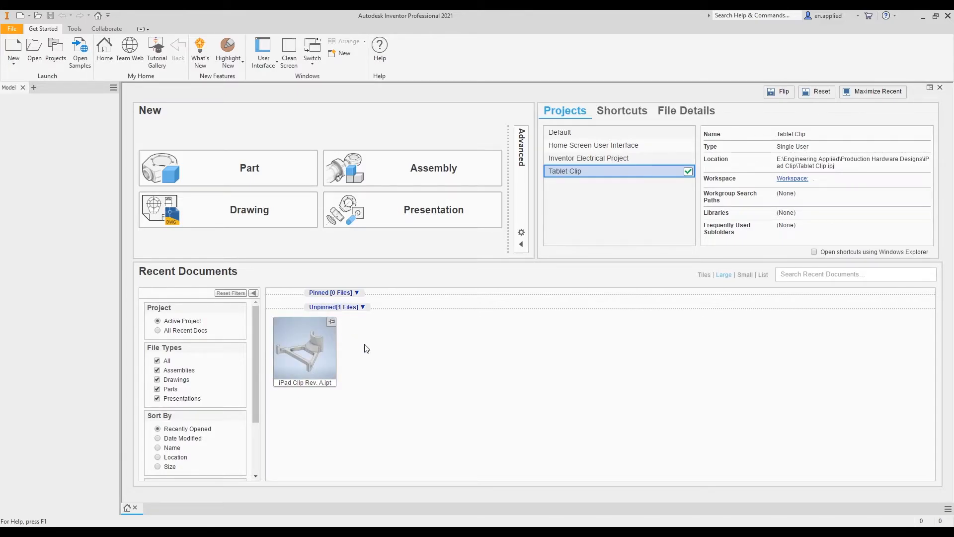
mouse_move(362, 347)
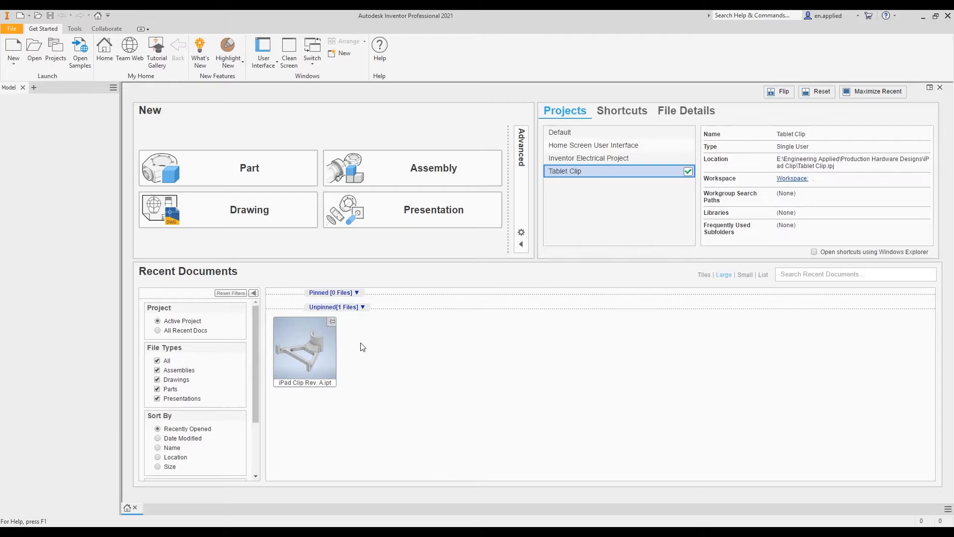
mouse_move(332, 322)
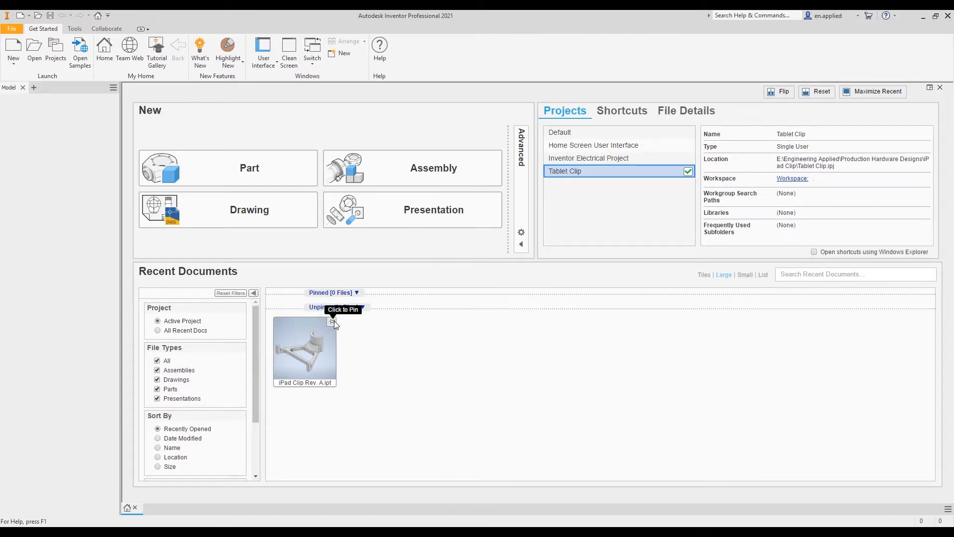
- Pin, then unpin the iPad Clip Rev. A tile and delete it from Recent Documents
click(332, 307)
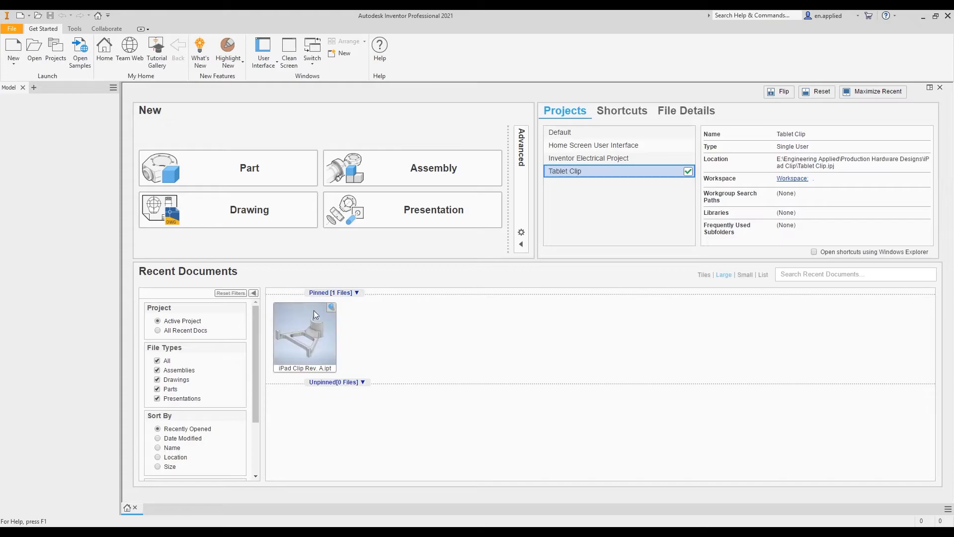
mouse_move(418, 366)
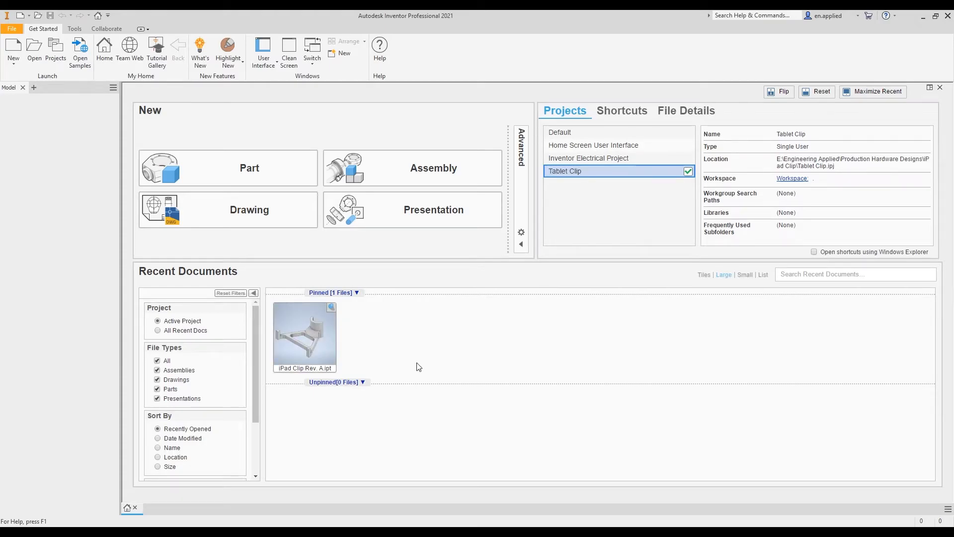
mouse_move(445, 367)
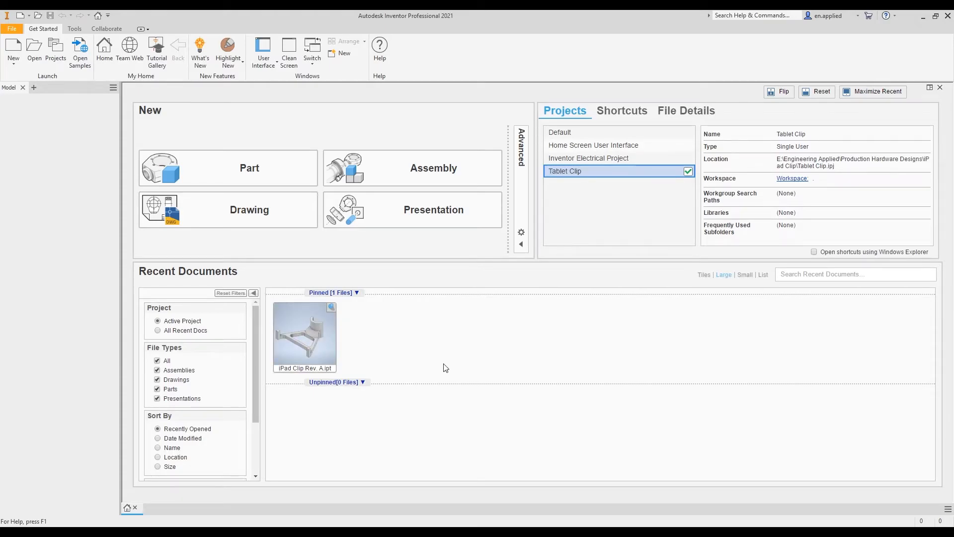
mouse_move(409, 328)
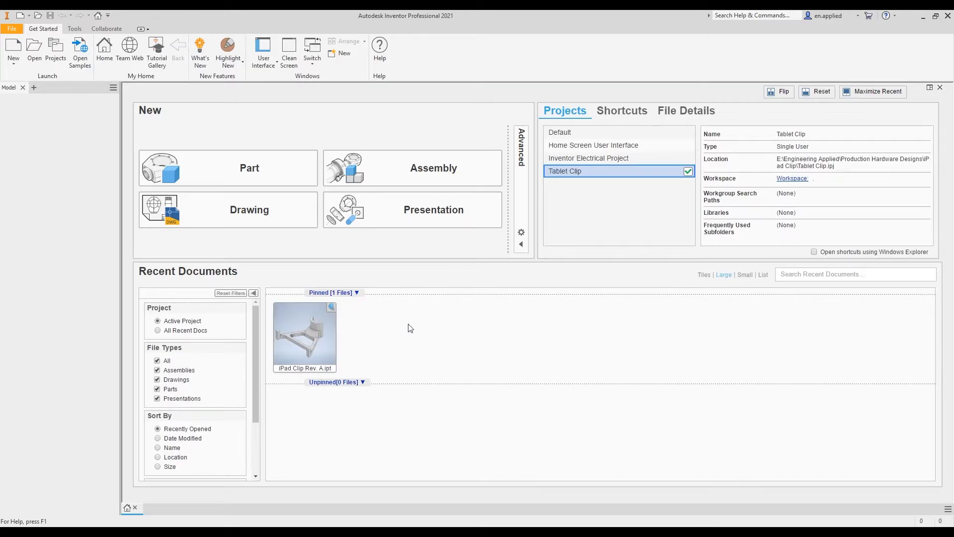
mouse_move(398, 356)
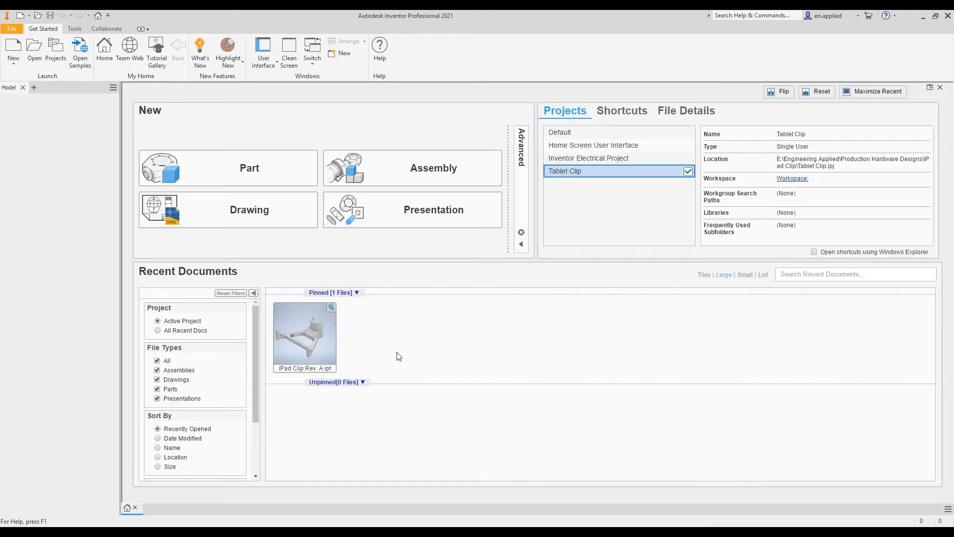
mouse_move(356, 317)
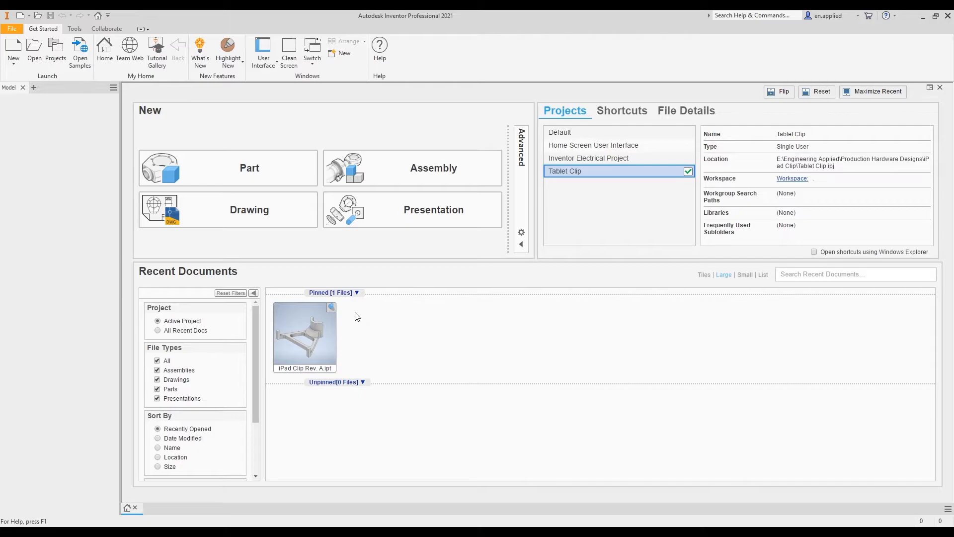
click(331, 307)
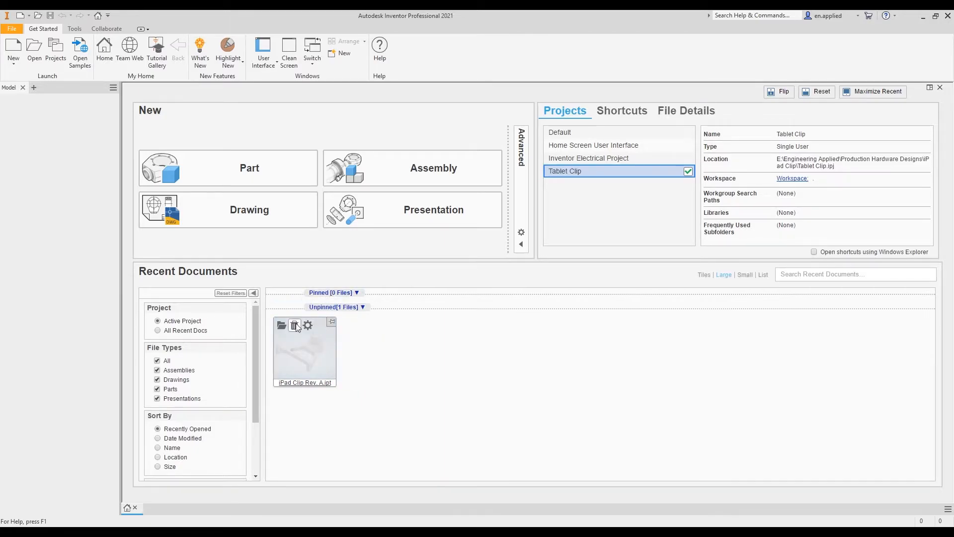
click(295, 325)
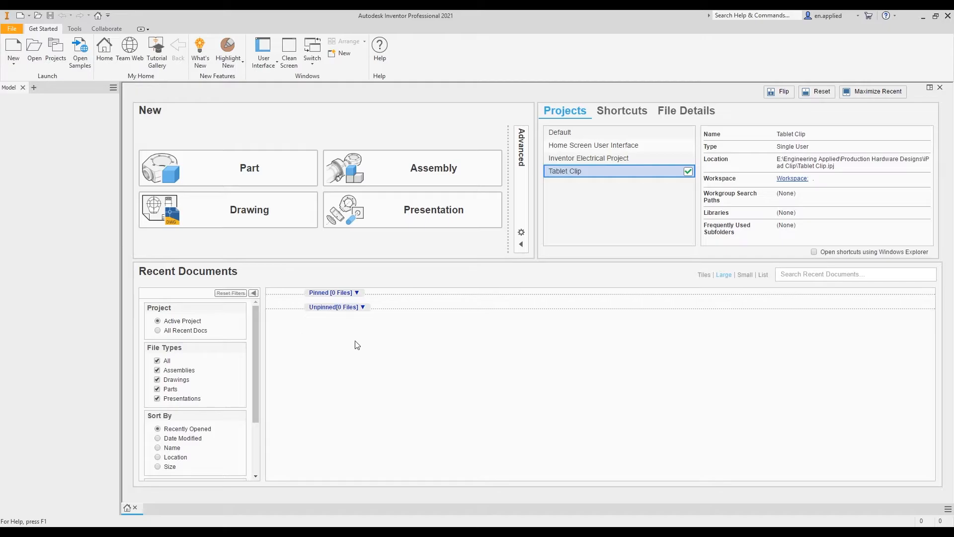
mouse_move(480, 323)
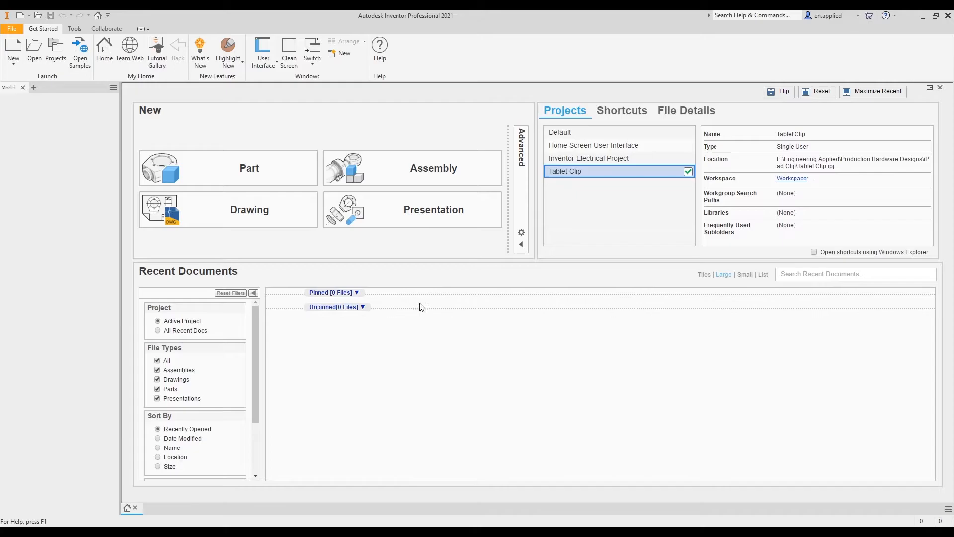
mouse_move(164, 341)
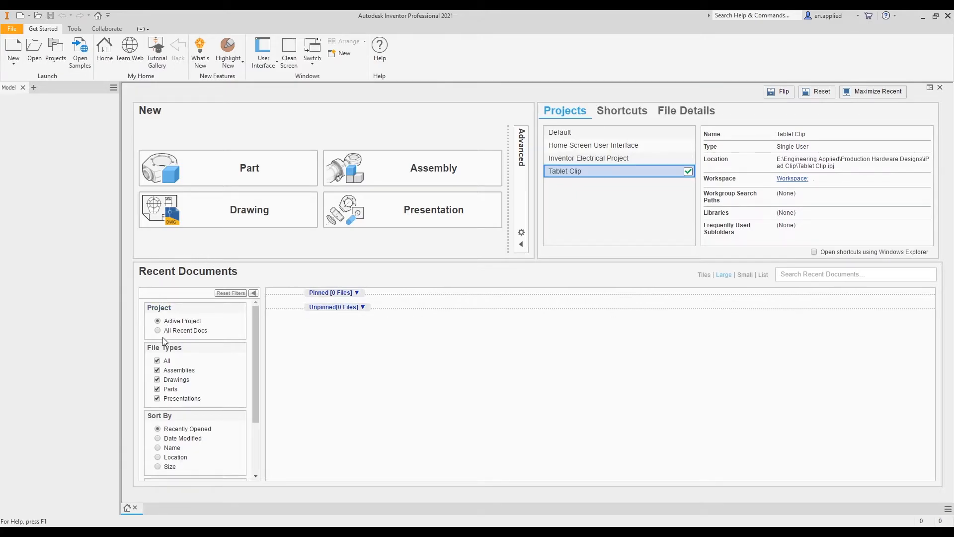
scroll(down, 3)
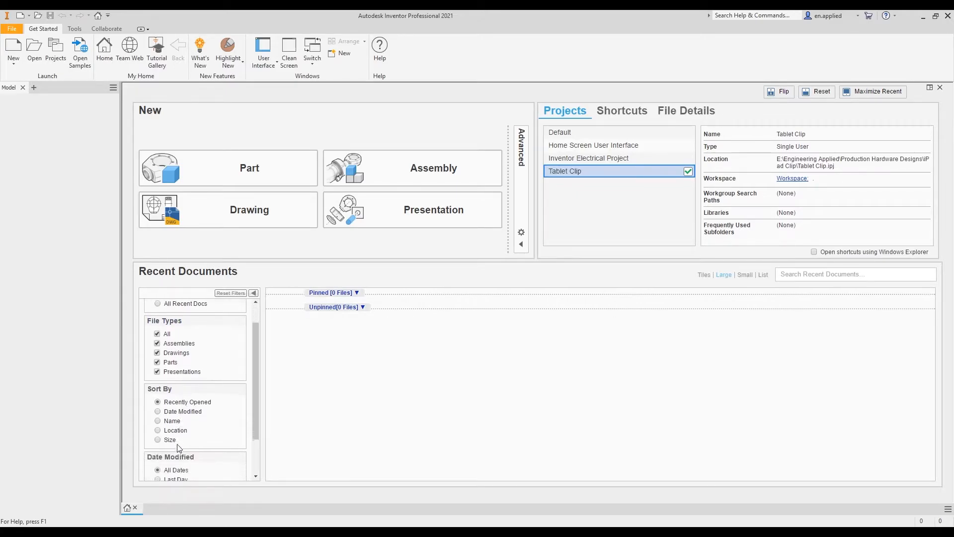
scroll(up, 3)
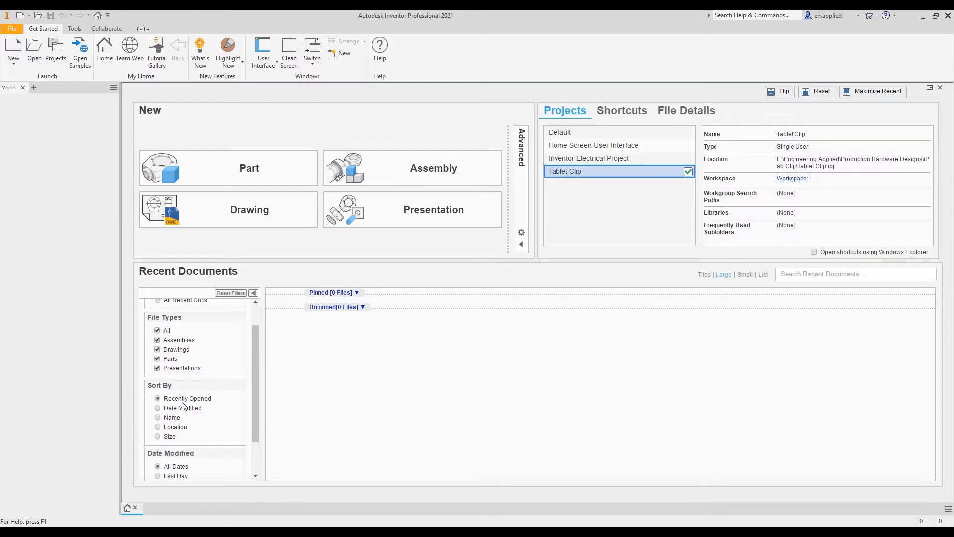
scroll(down, 3)
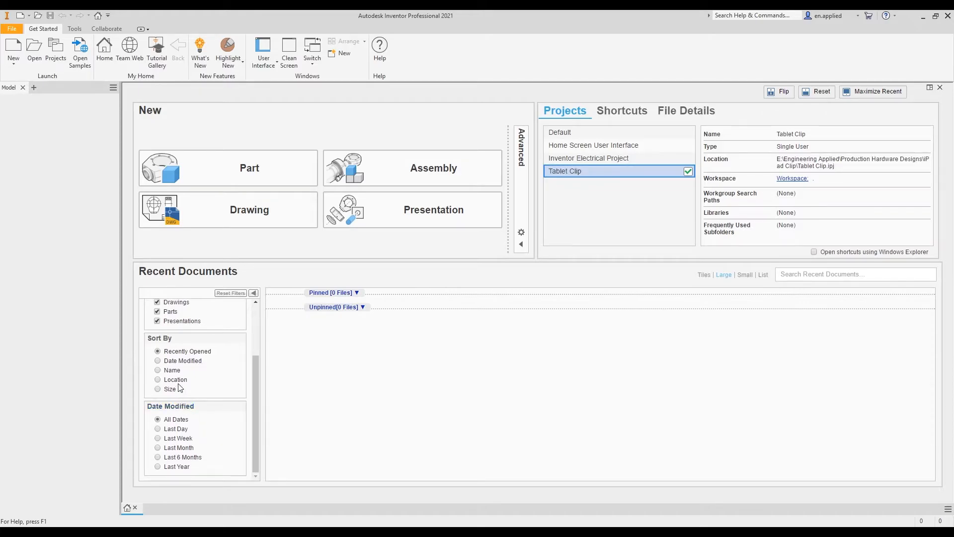
mouse_move(713, 281)
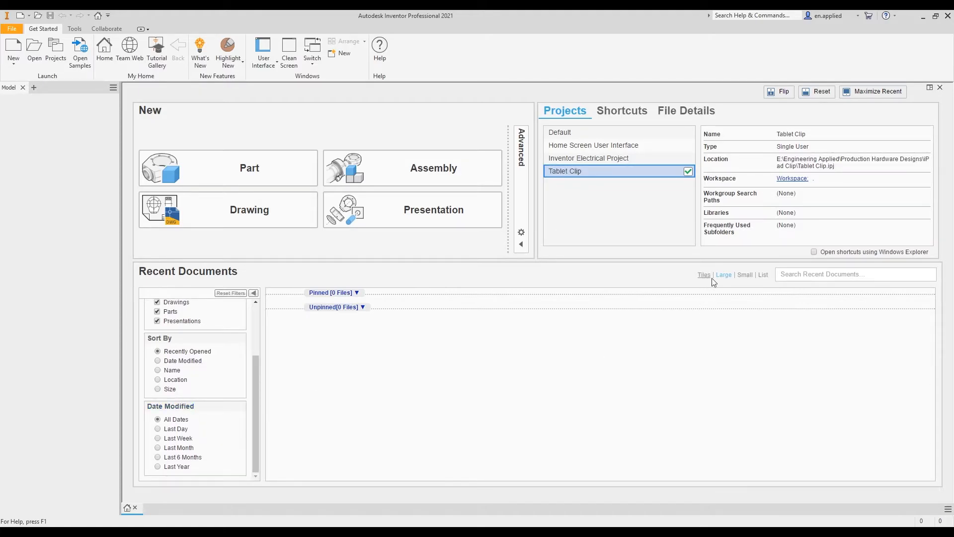
- Switch Recent Documents through List to Tiles view, showing iPad Clip file details
click(34, 51)
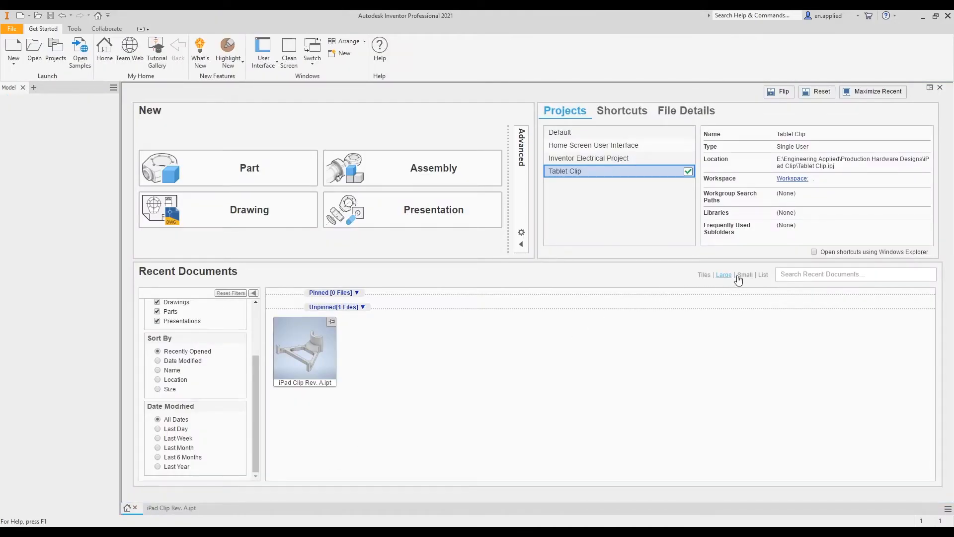
click(763, 274)
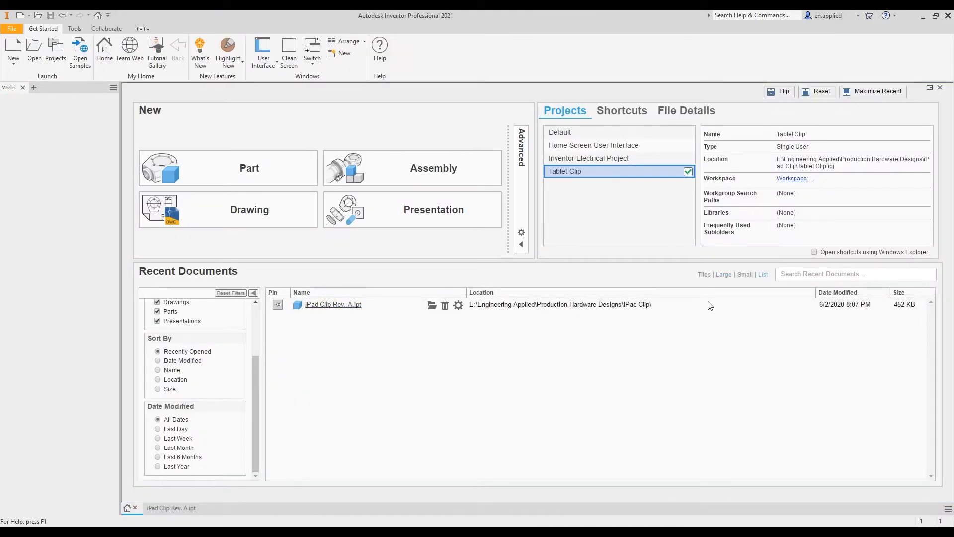
mouse_move(676, 306)
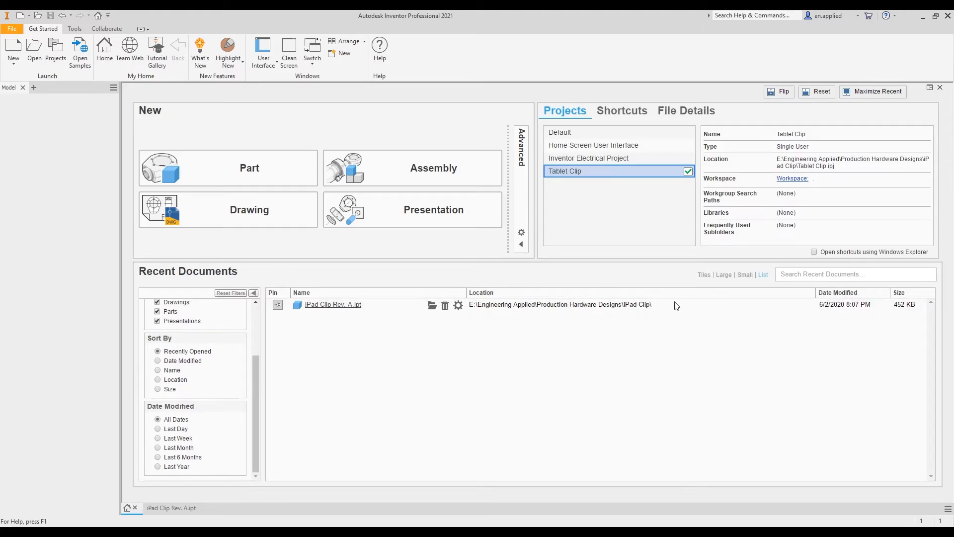
click(702, 274)
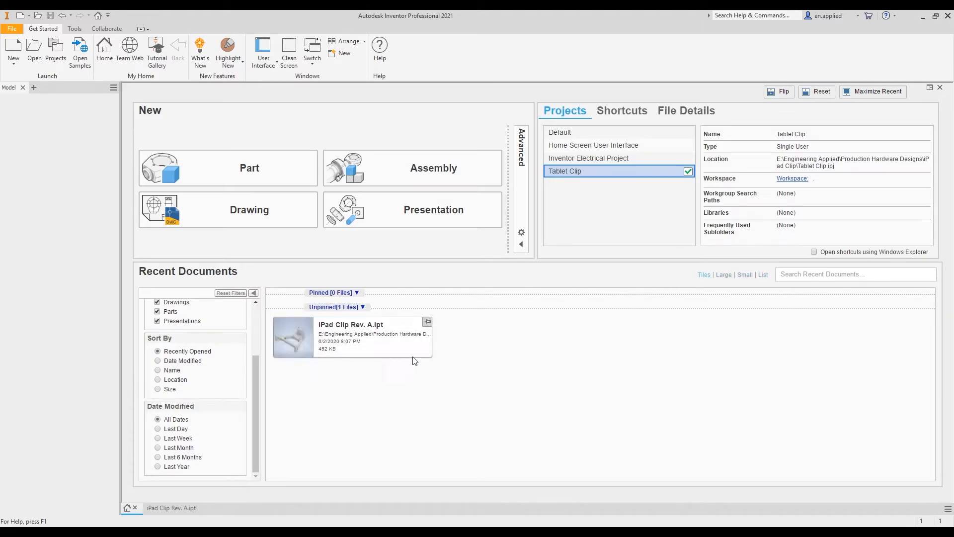
mouse_move(453, 351)
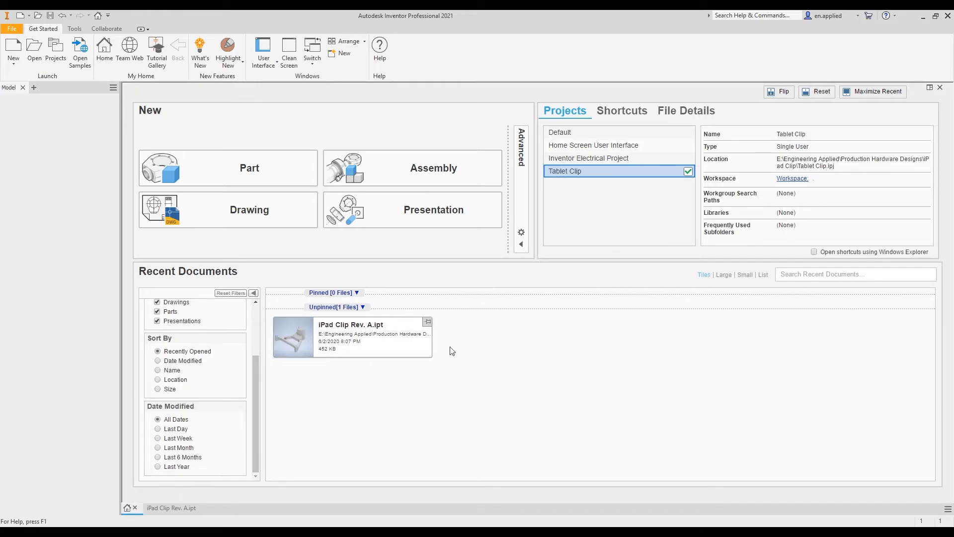
mouse_move(174, 508)
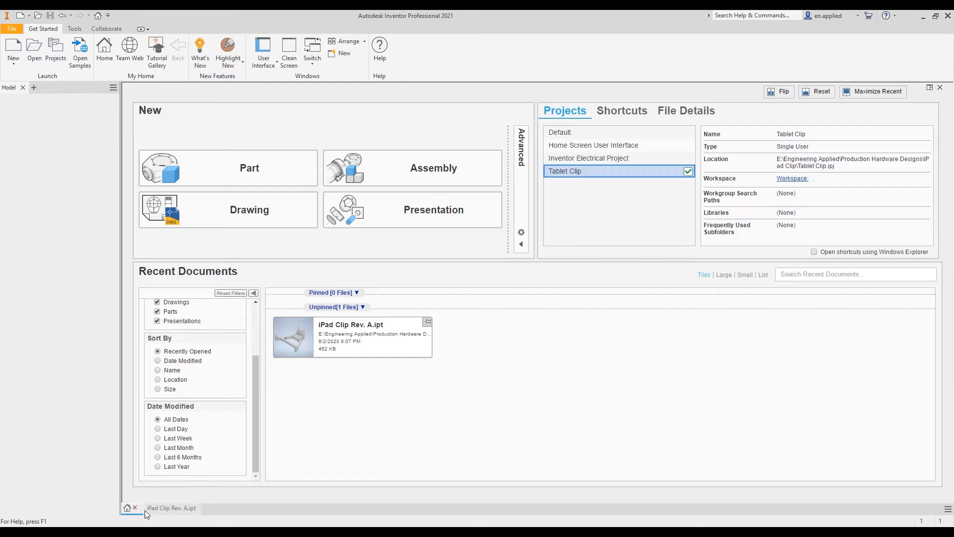
mouse_move(127, 511)
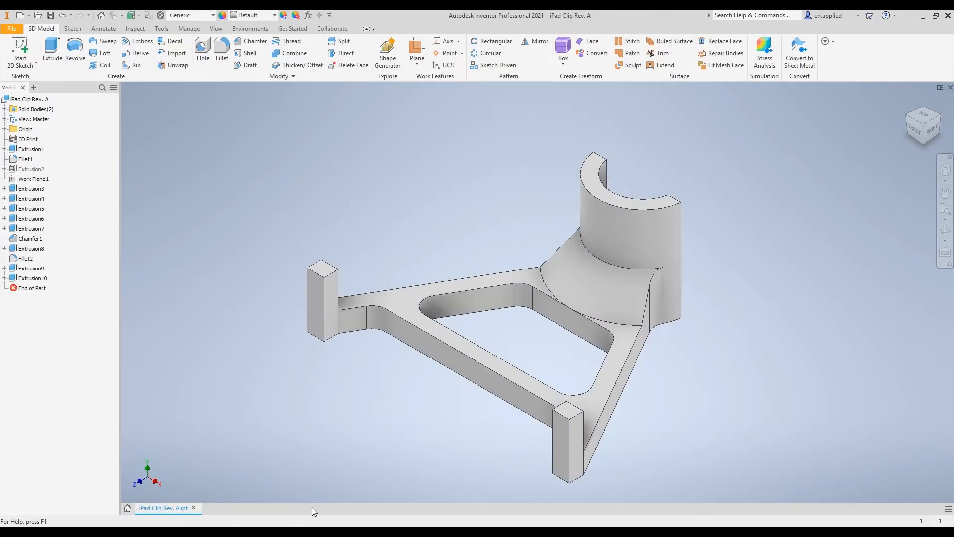
mouse_move(482, 521)
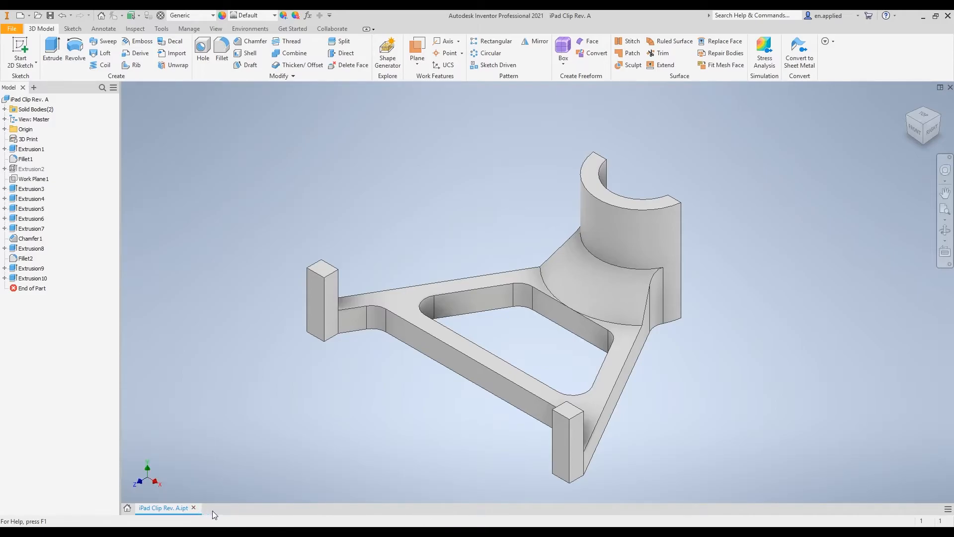
mouse_move(193, 510)
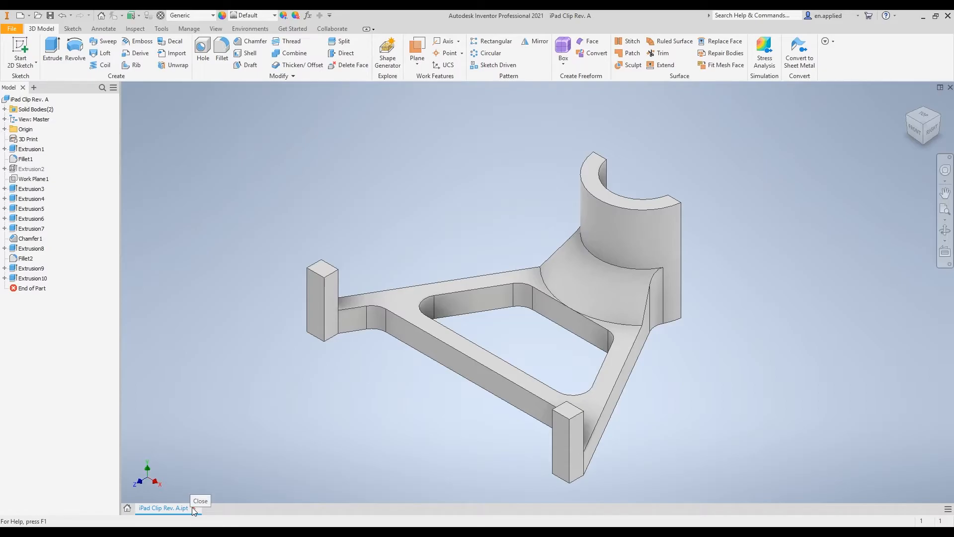
- Close the iPad Clip Rev. A.ipt document to return to My Home
click(200, 501)
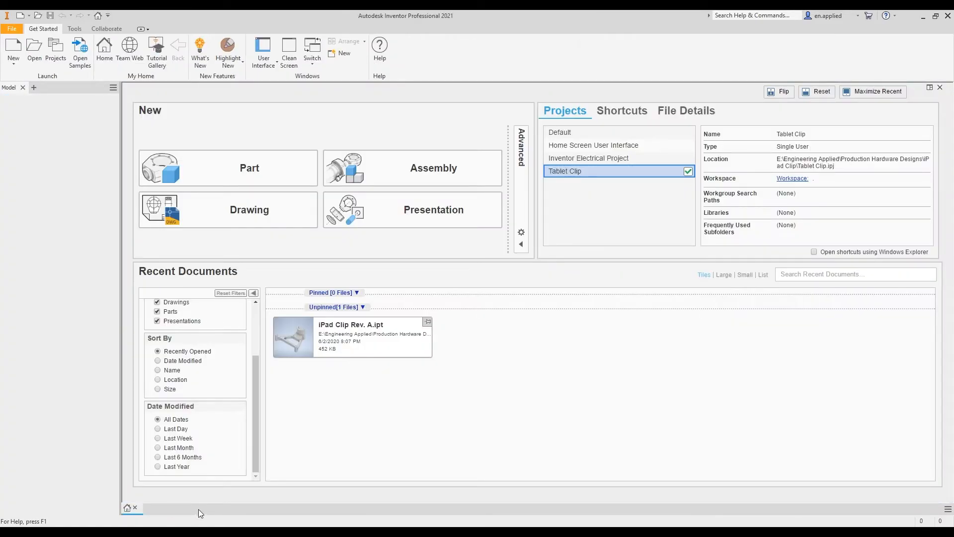
mouse_move(474, 400)
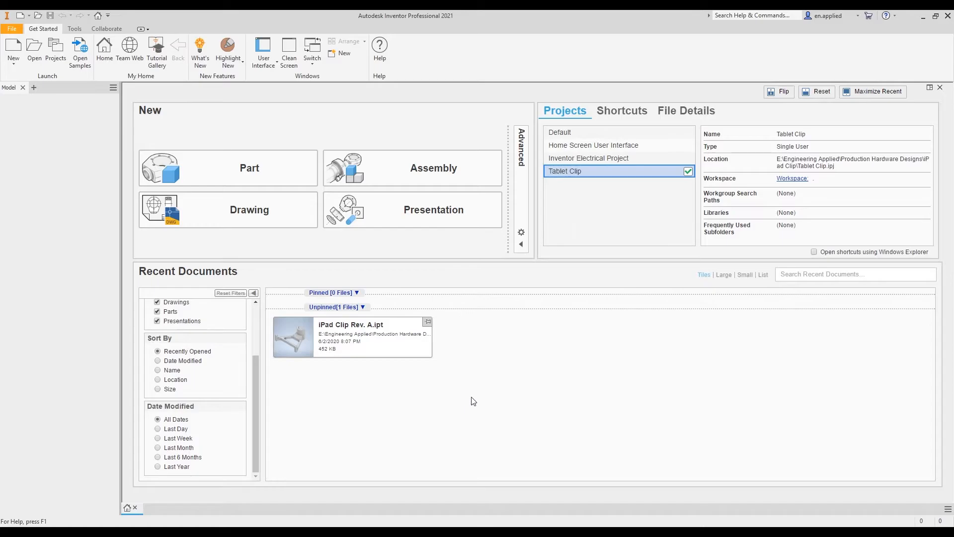
mouse_move(948, 511)
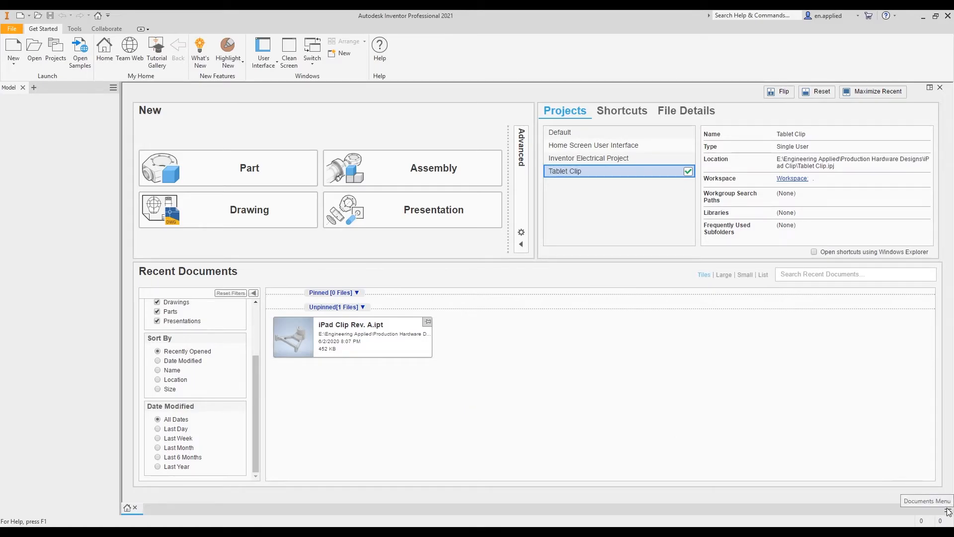
- Reopen iPad Clip Rev. A from Recent Documents, switch to it, then Close All documents
click(947, 511)
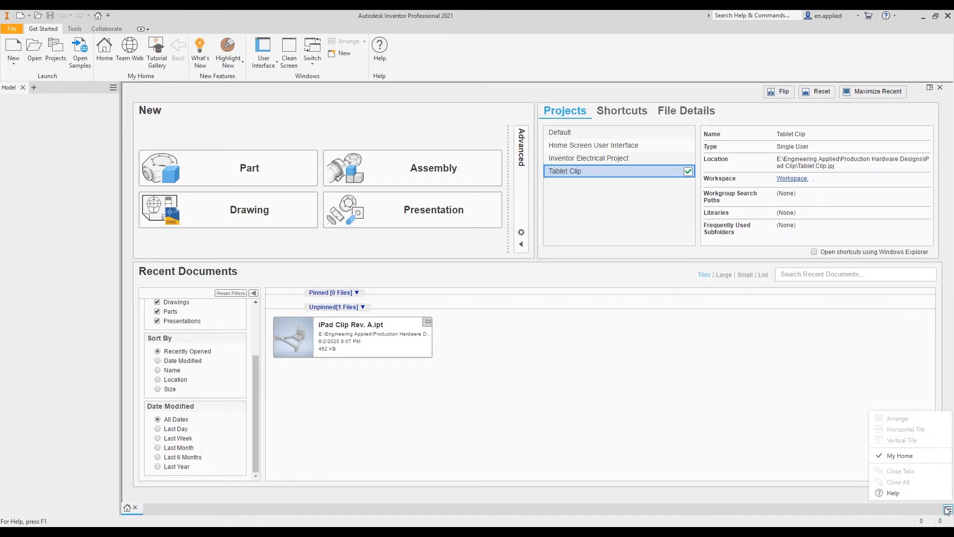
mouse_move(898, 455)
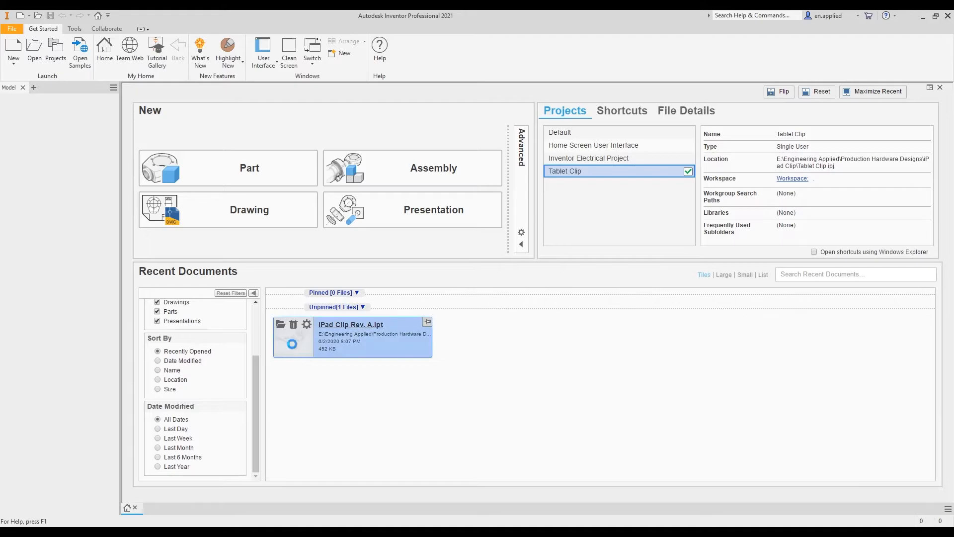
double_click(351, 325)
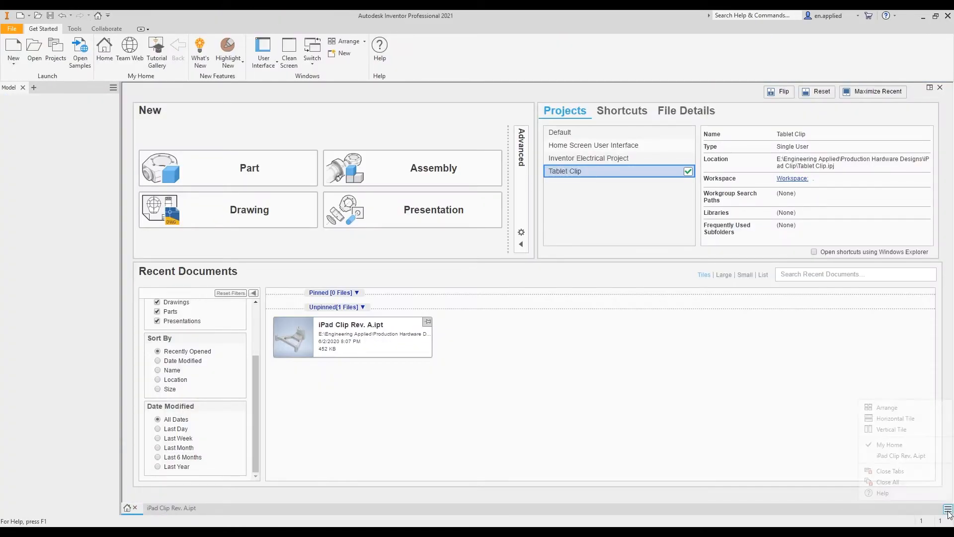
mouse_move(889, 445)
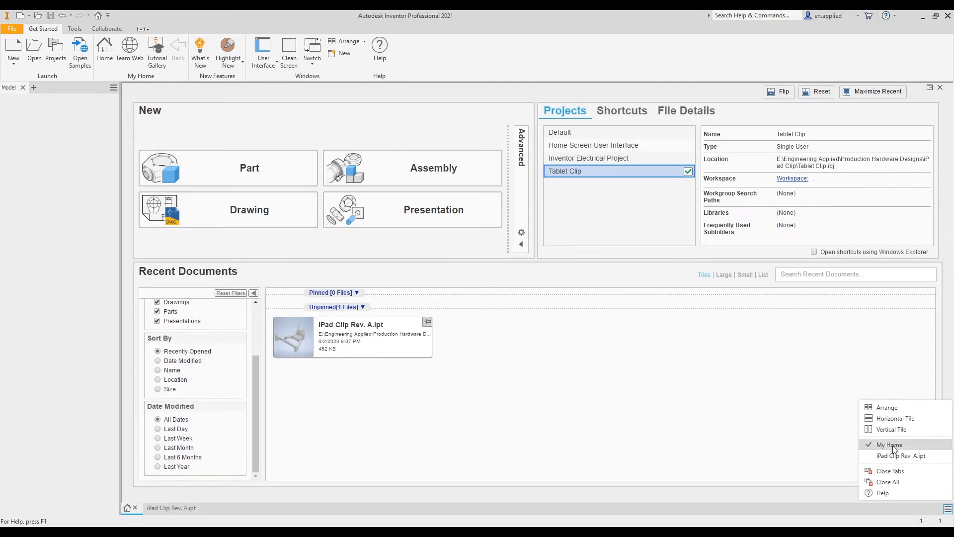
mouse_move(902, 455)
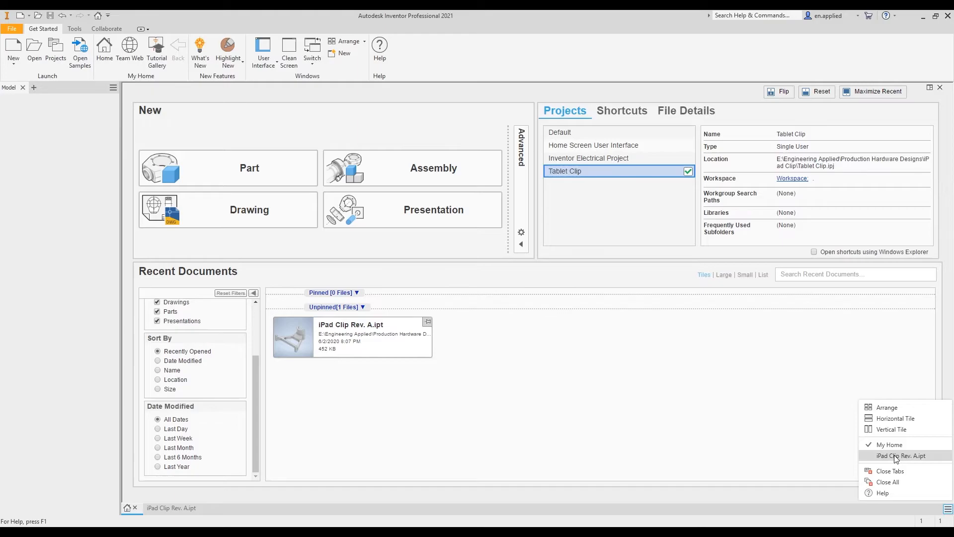
mouse_move(902, 456)
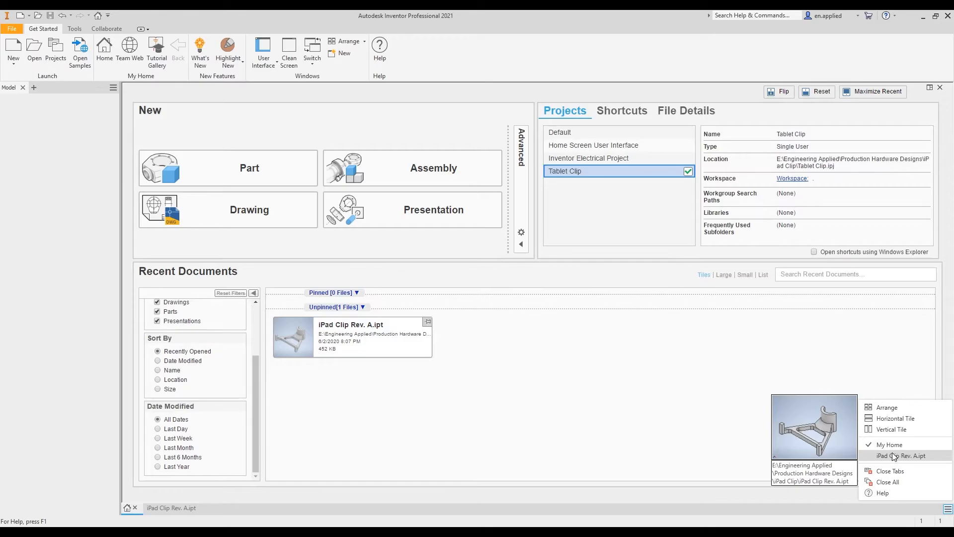
click(906, 456)
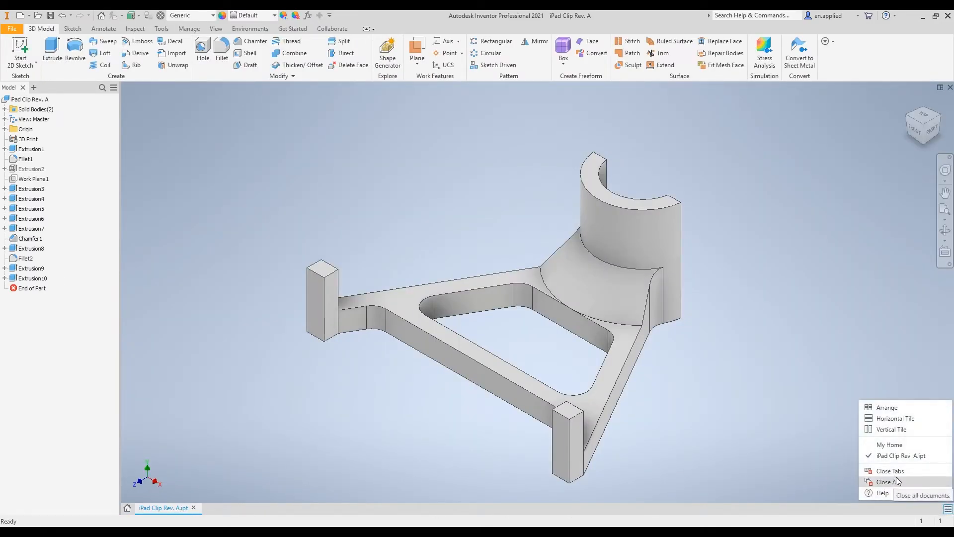
click(889, 482)
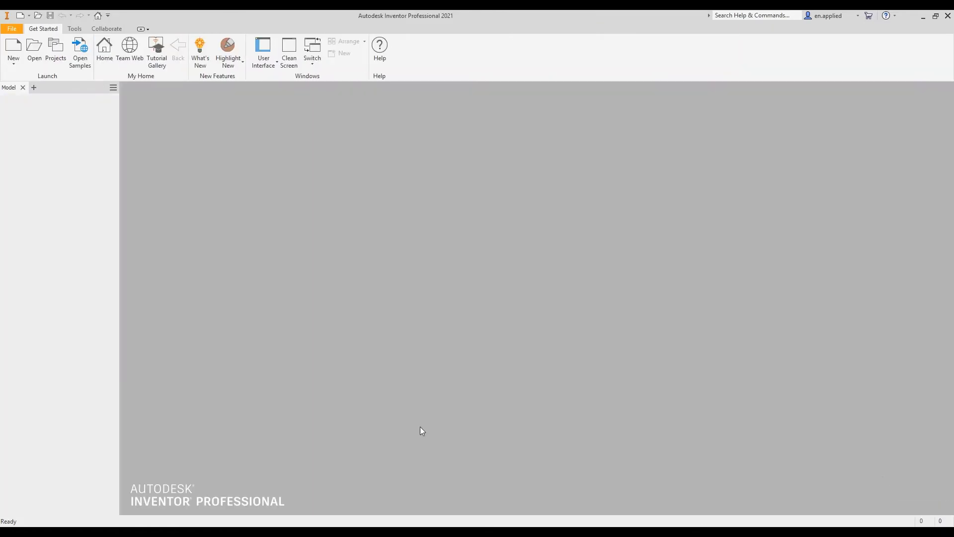
mouse_move(716, 492)
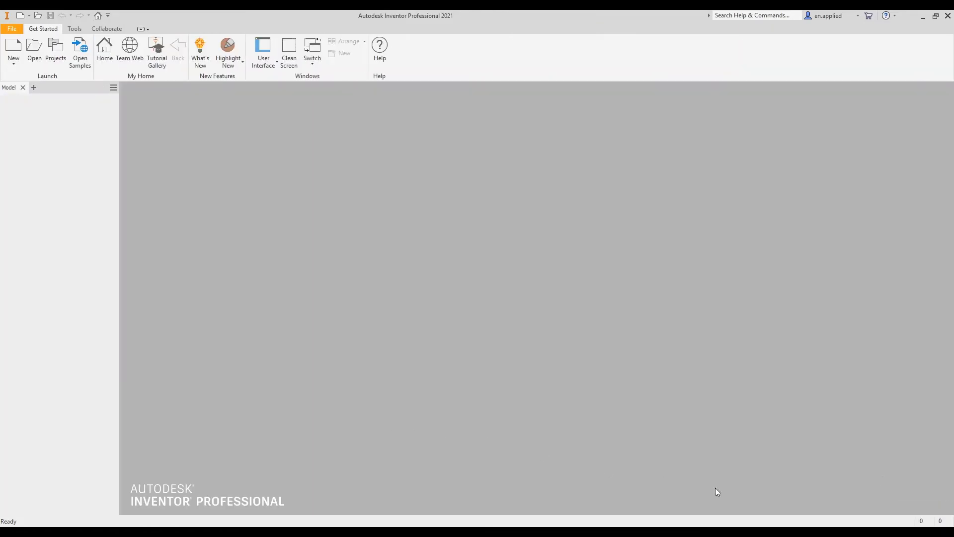
mouse_move(243, 236)
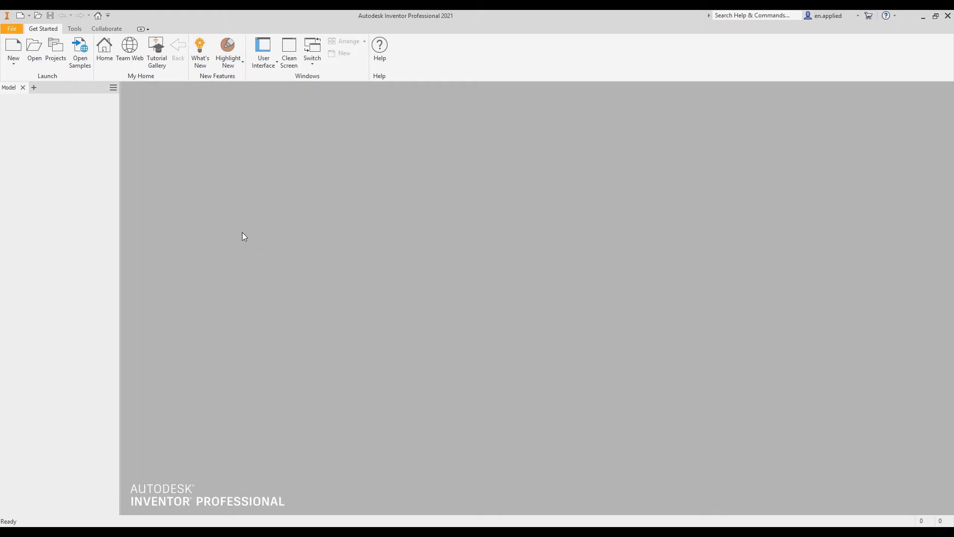
mouse_move(256, 198)
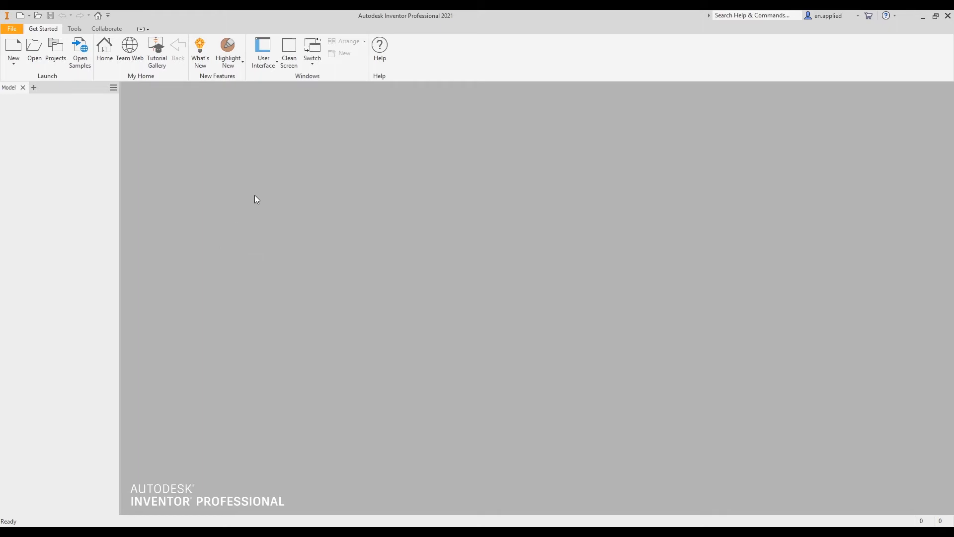
mouse_move(103, 49)
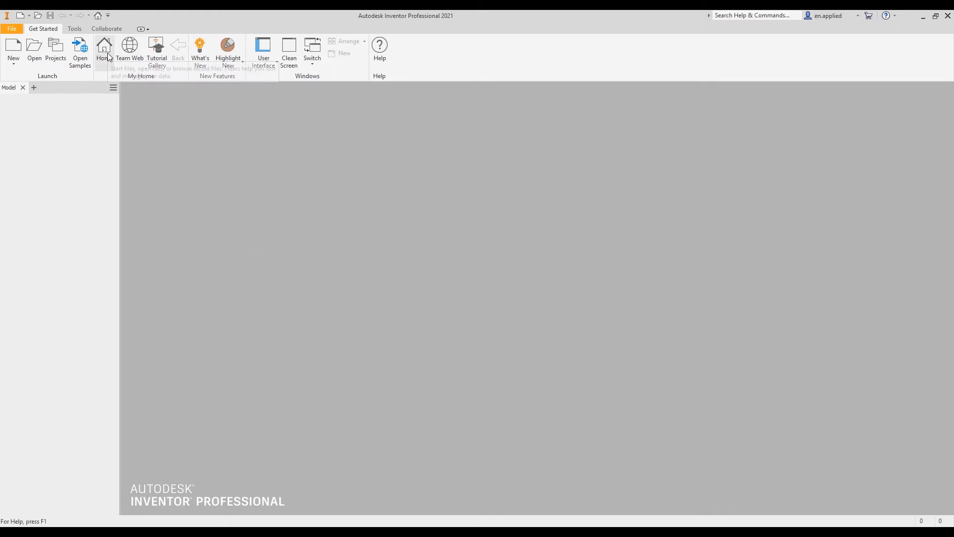
- Reopen the Home screen from the Get Started tab's My Home panel
click(104, 51)
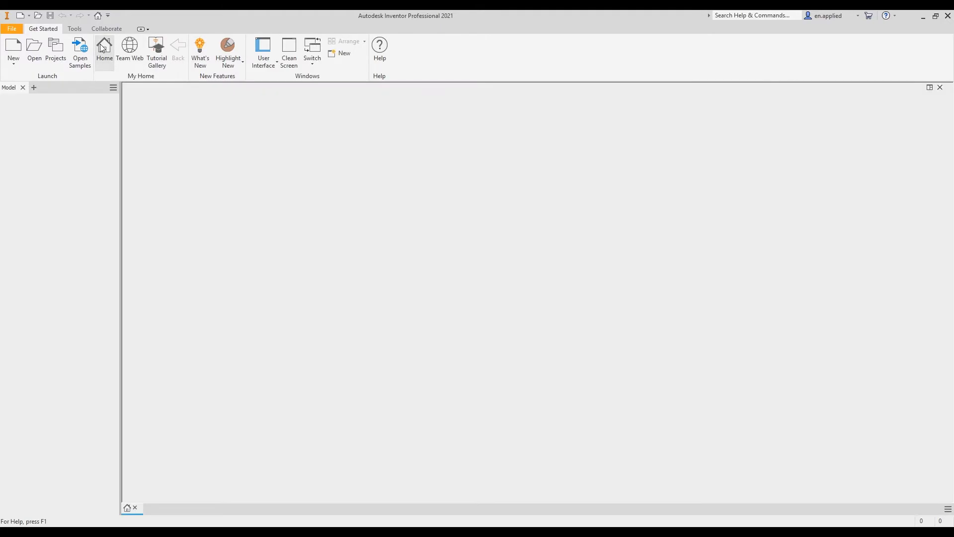
click(104, 49)
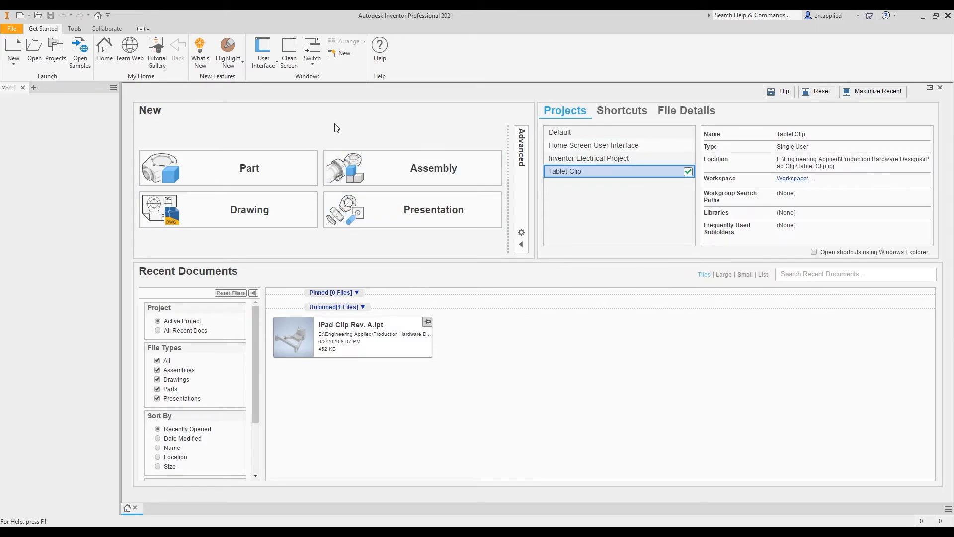
mouse_move(769, 117)
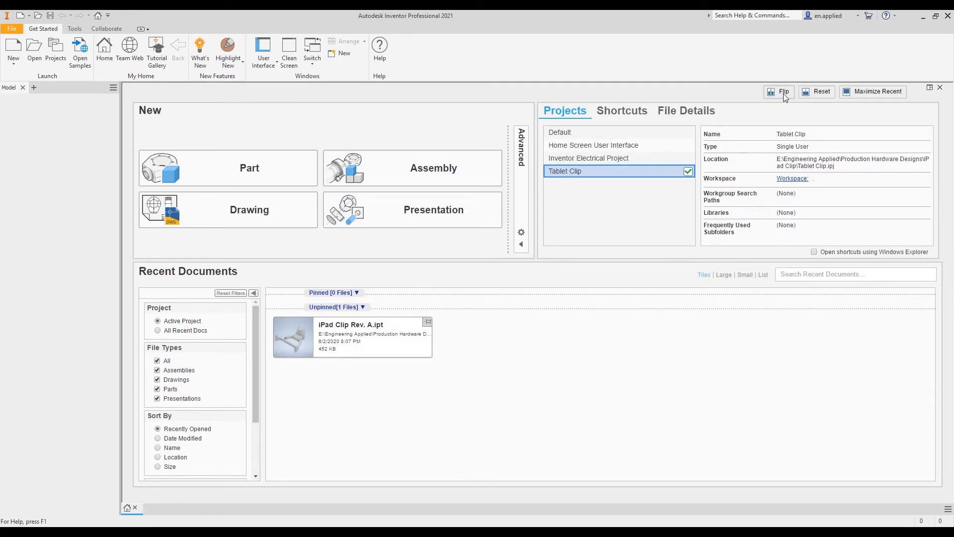
click(779, 91)
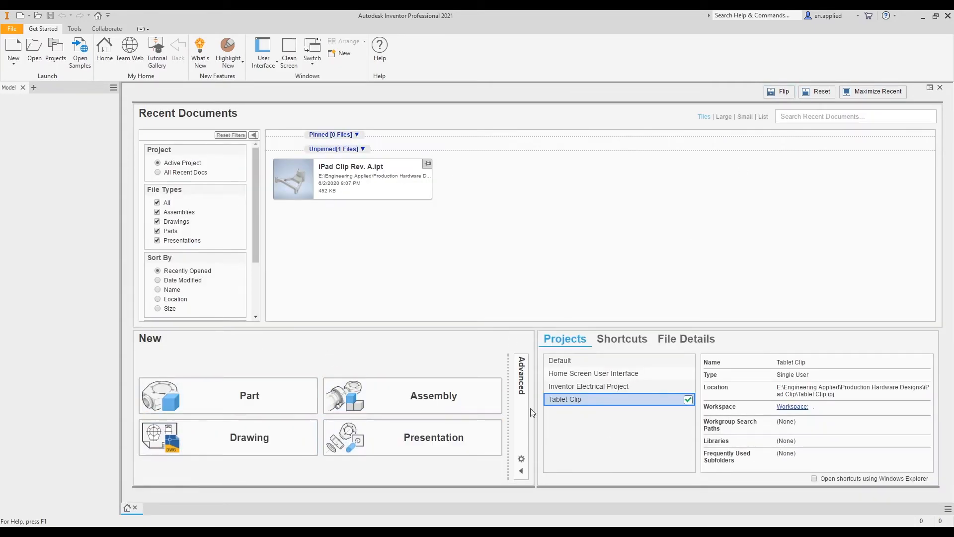
mouse_move(630, 365)
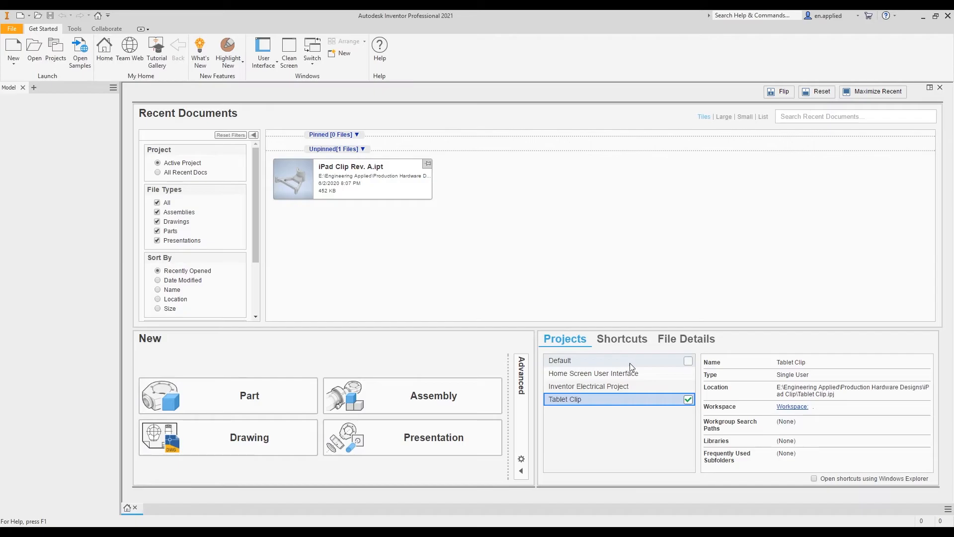
mouse_move(868, 143)
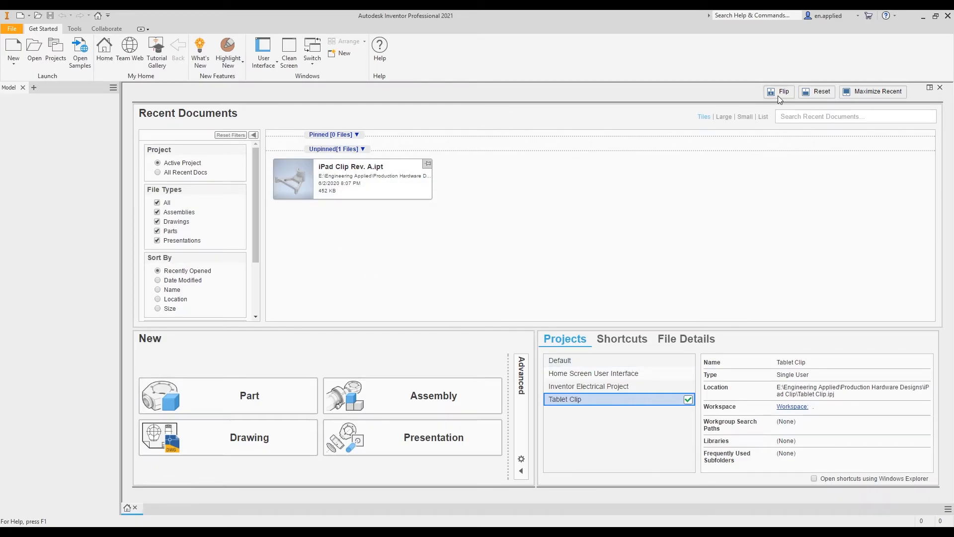
mouse_move(784, 95)
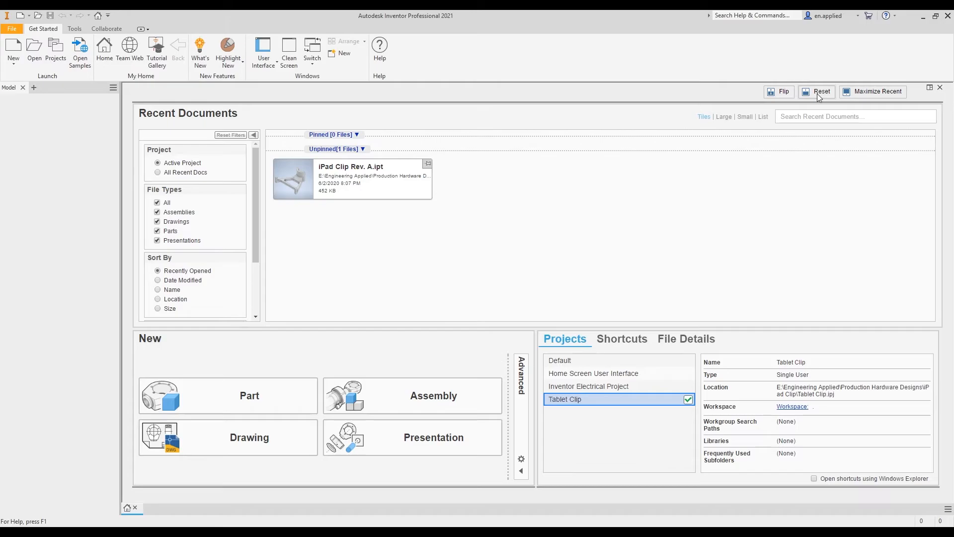
click(780, 92)
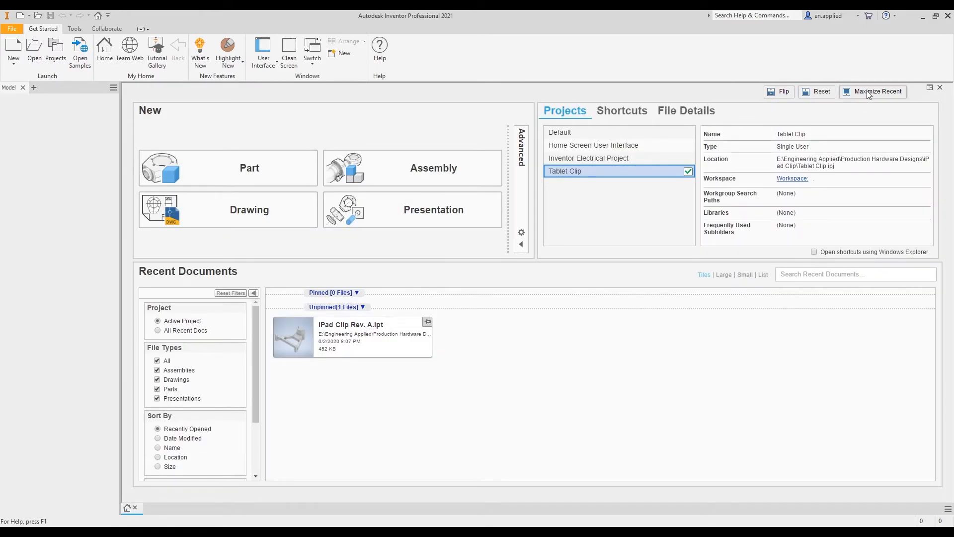
click(877, 92)
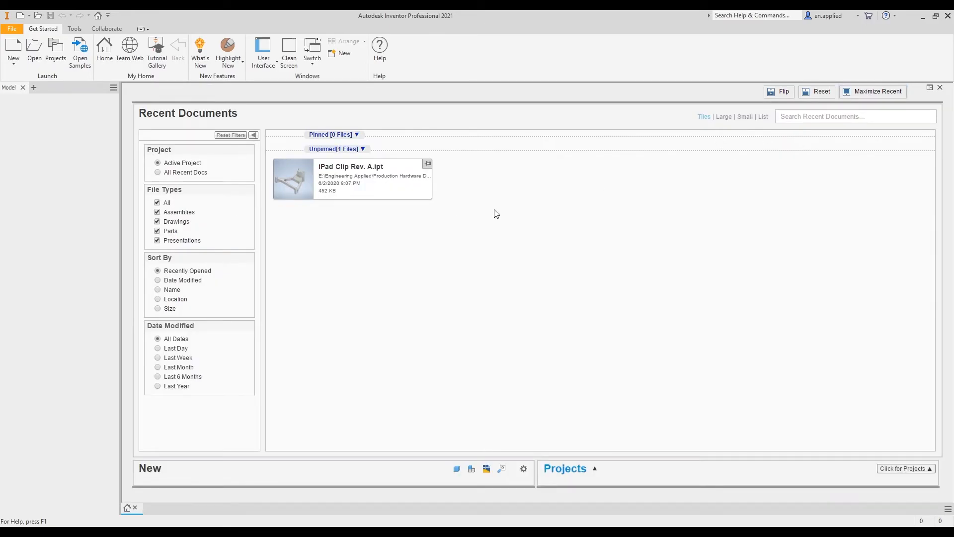
mouse_move(892, 161)
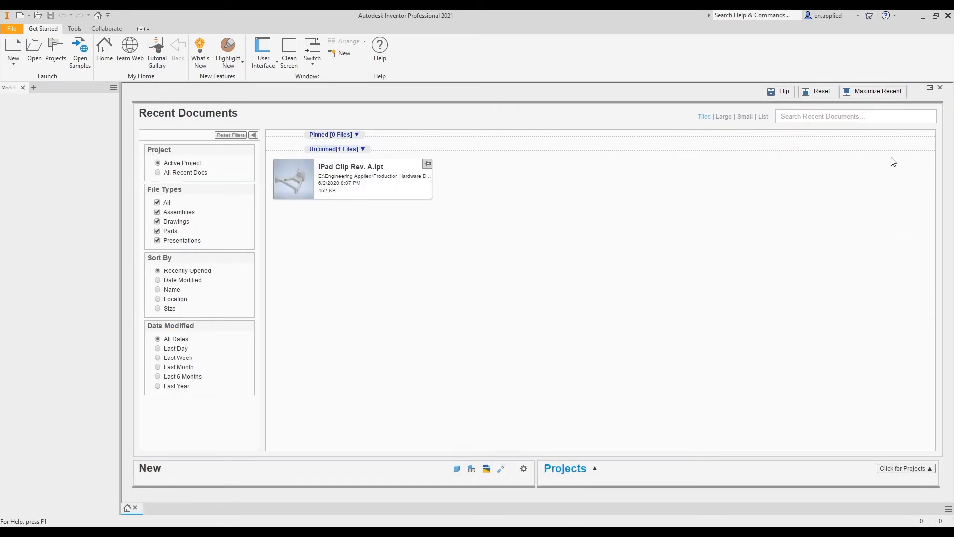
mouse_move(646, 111)
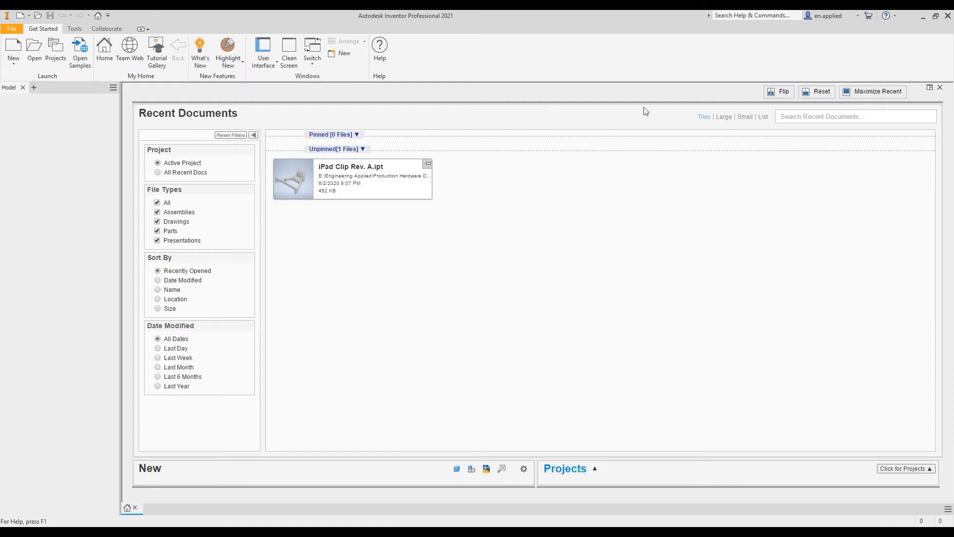
mouse_move(791, 105)
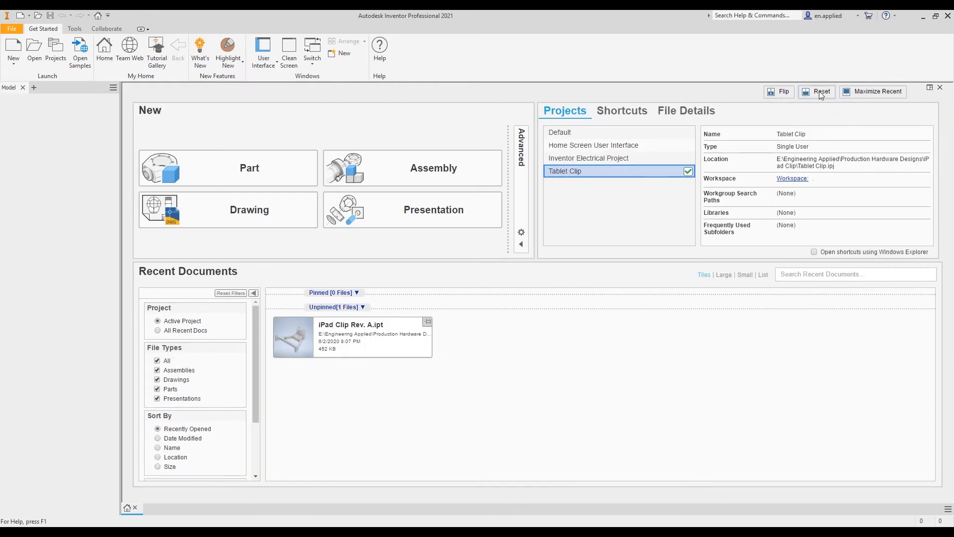
mouse_move(915, 90)
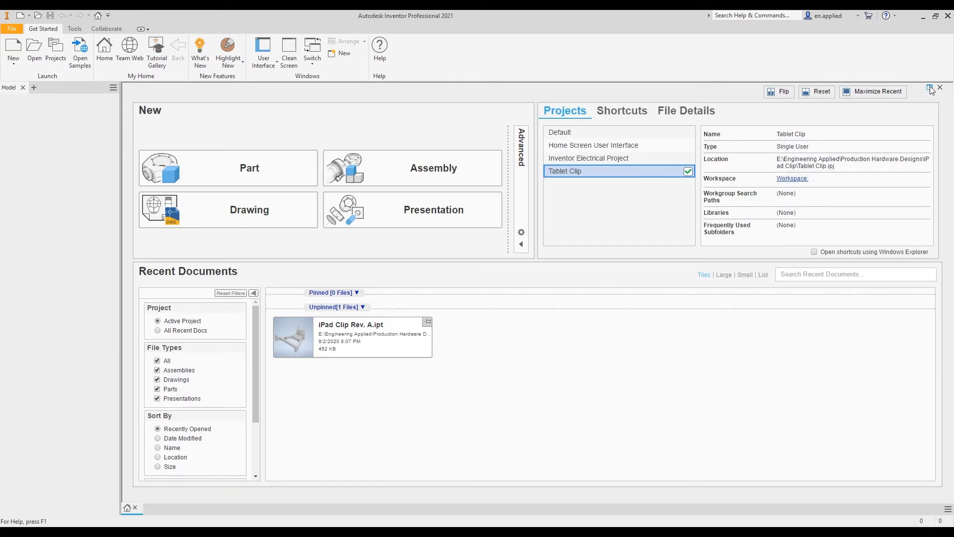
mouse_move(438, 362)
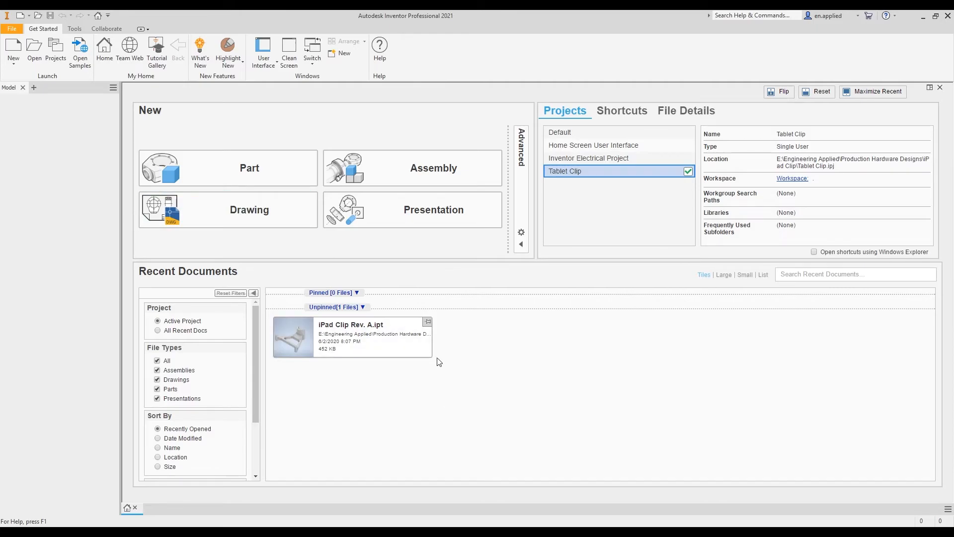
click(351, 336)
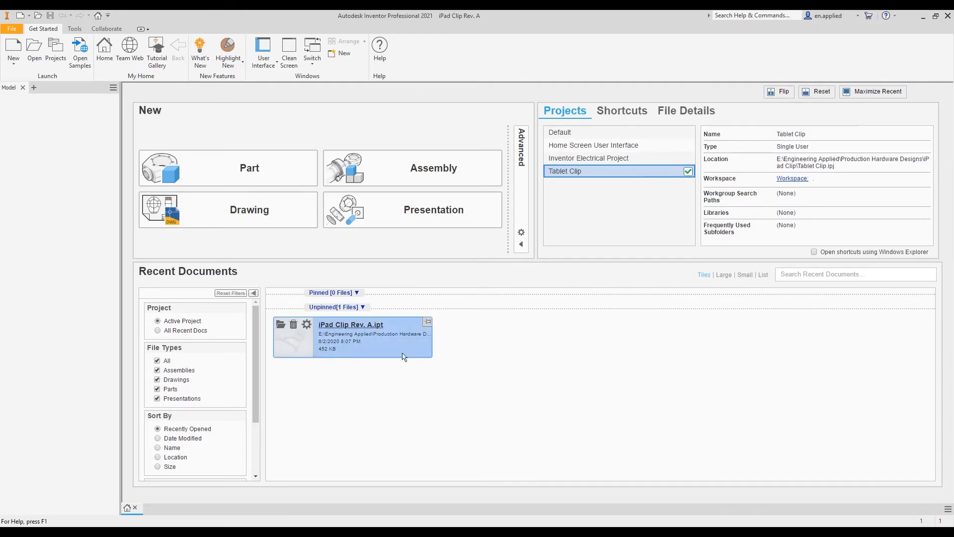
- Open iPad Clip Rev. A.ipt, tile it side by side with Home, then maximize Home
double_click(351, 324)
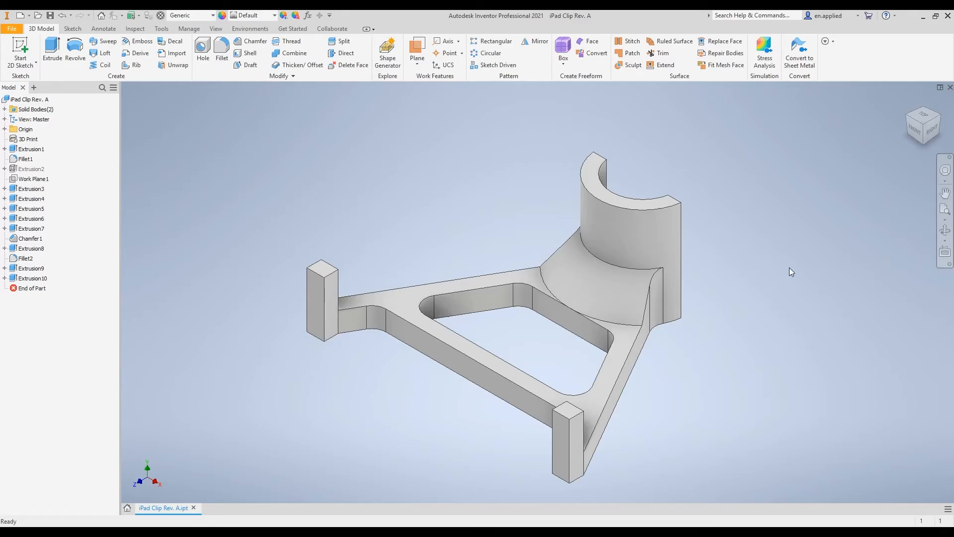
mouse_move(939, 90)
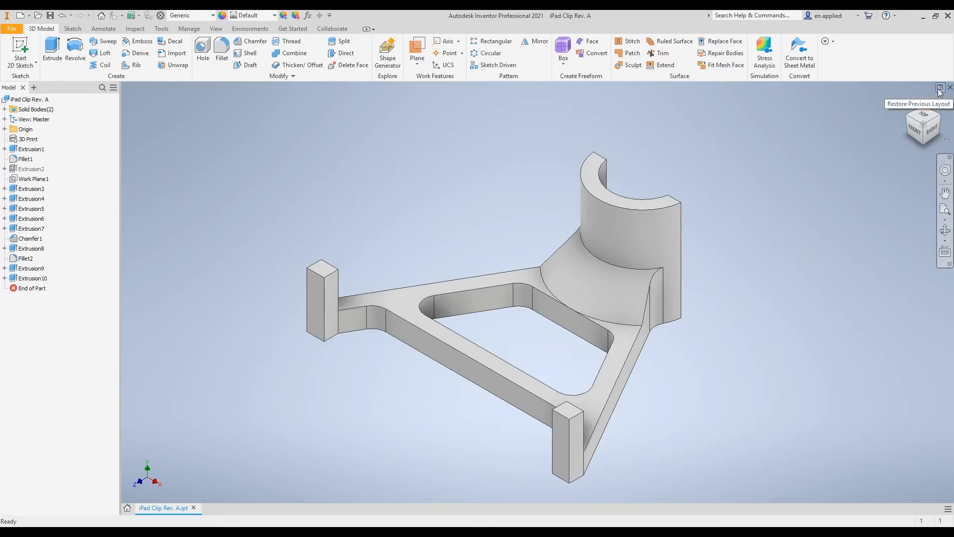
click(938, 89)
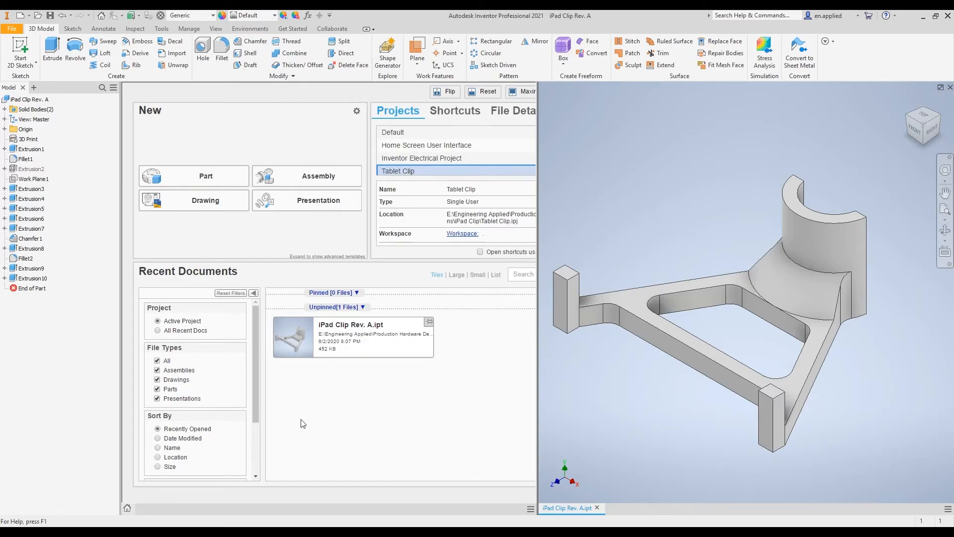
mouse_move(662, 97)
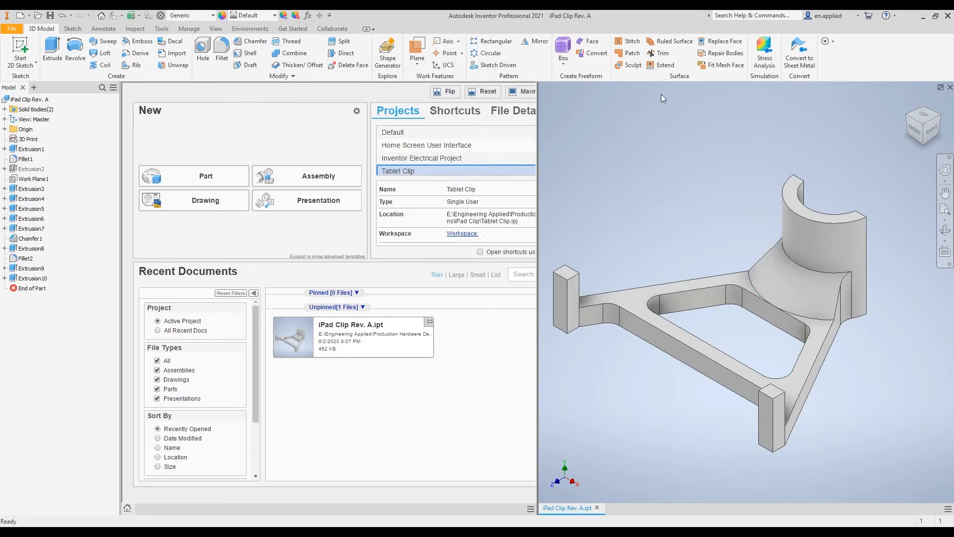
mouse_move(726, 457)
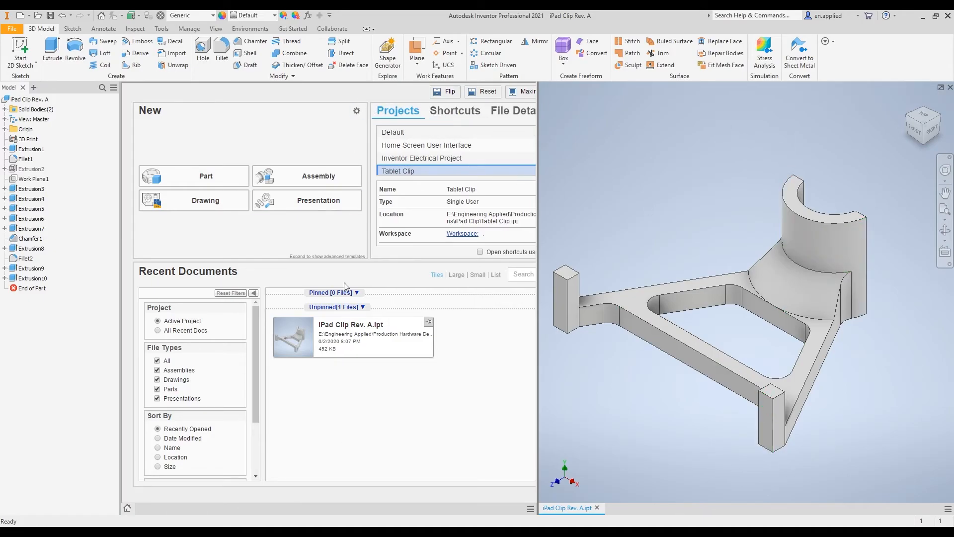
mouse_move(679, 119)
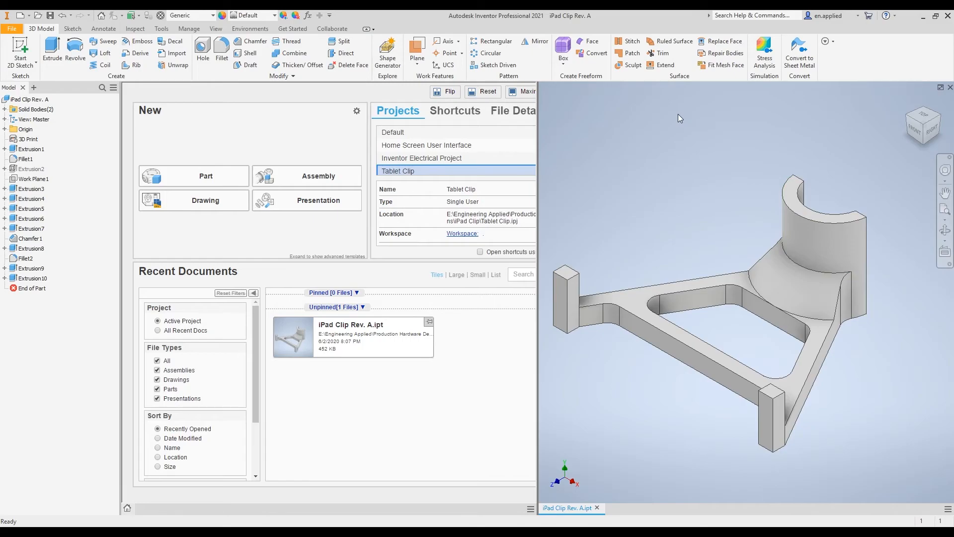
mouse_move(722, 360)
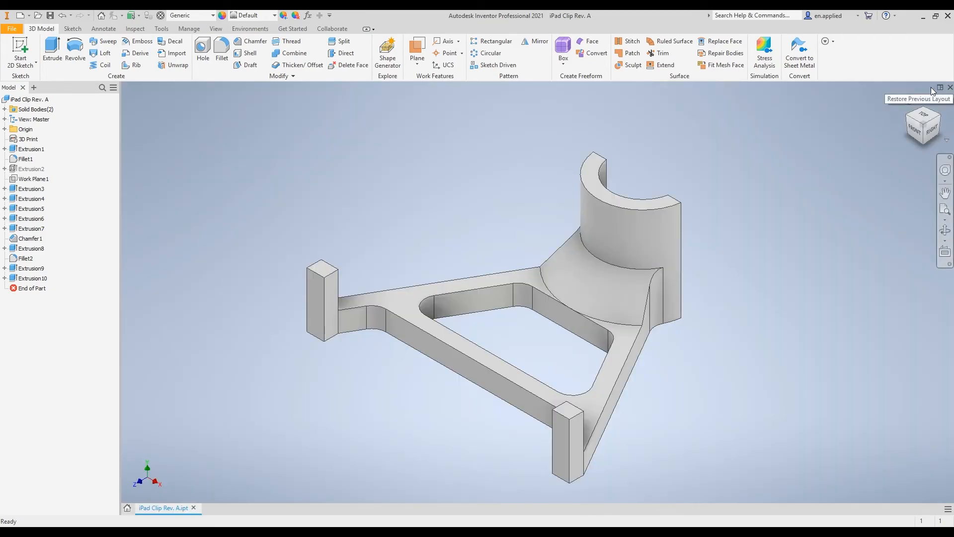
mouse_move(551, 349)
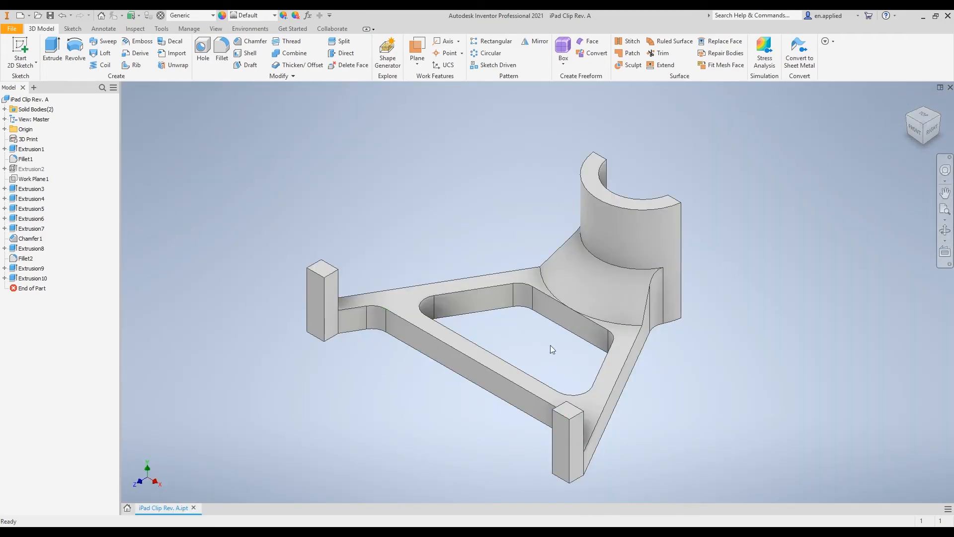
click(127, 507)
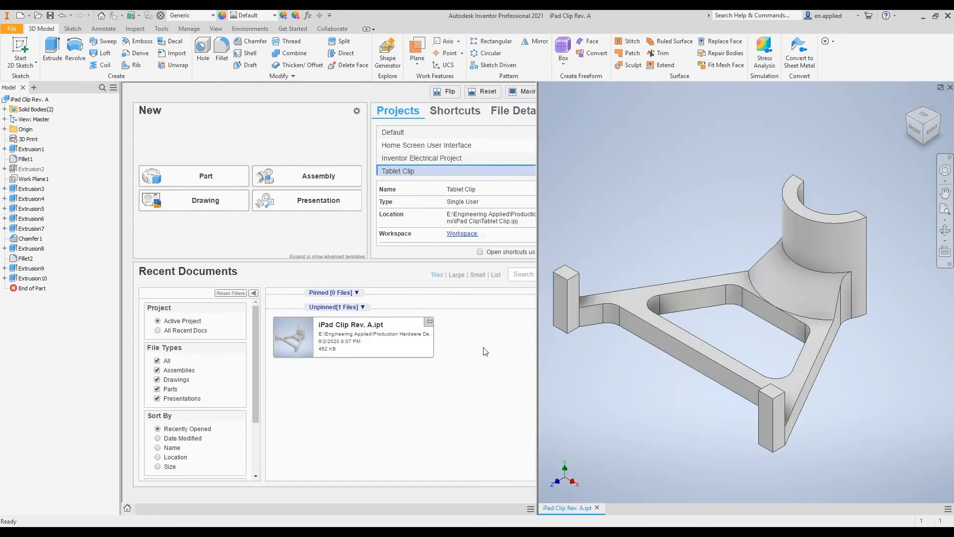
mouse_move(412, 424)
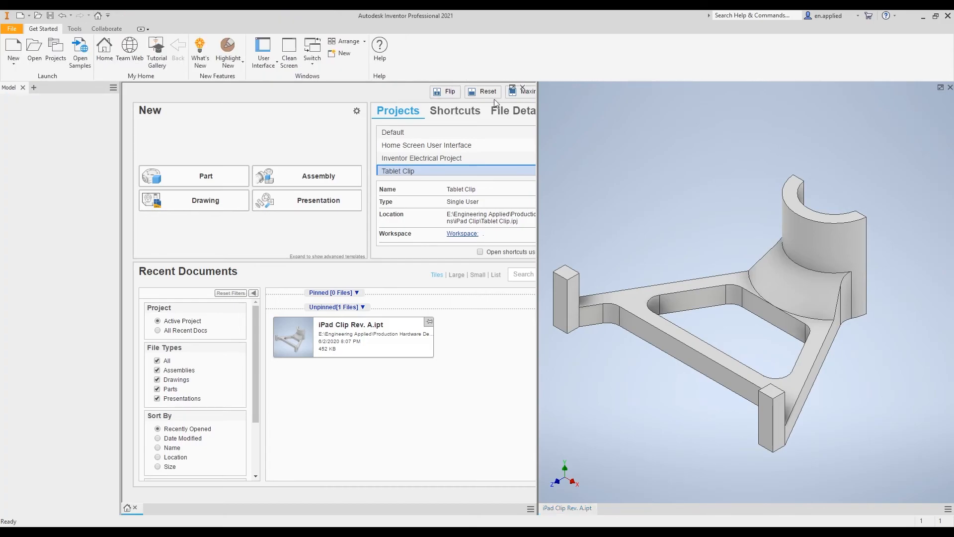
mouse_move(697, 151)
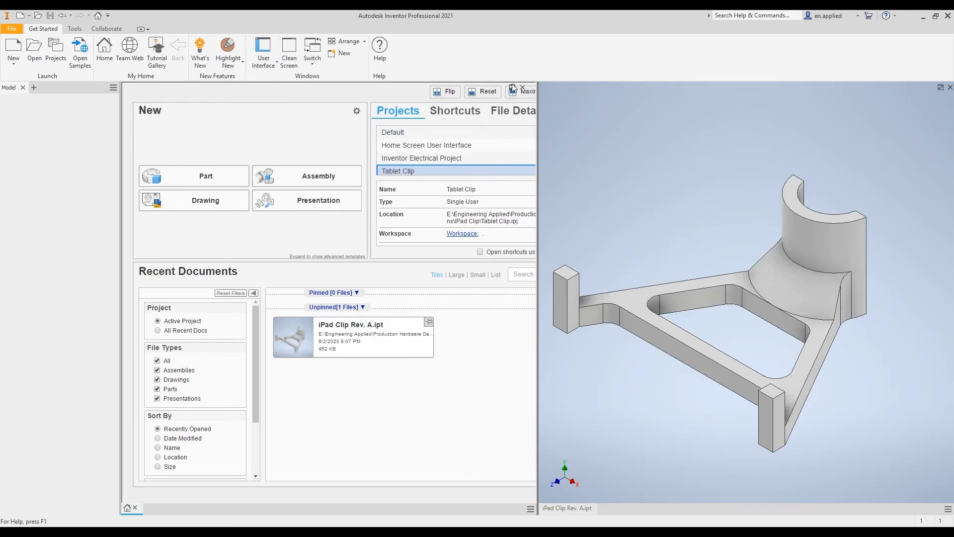
click(521, 91)
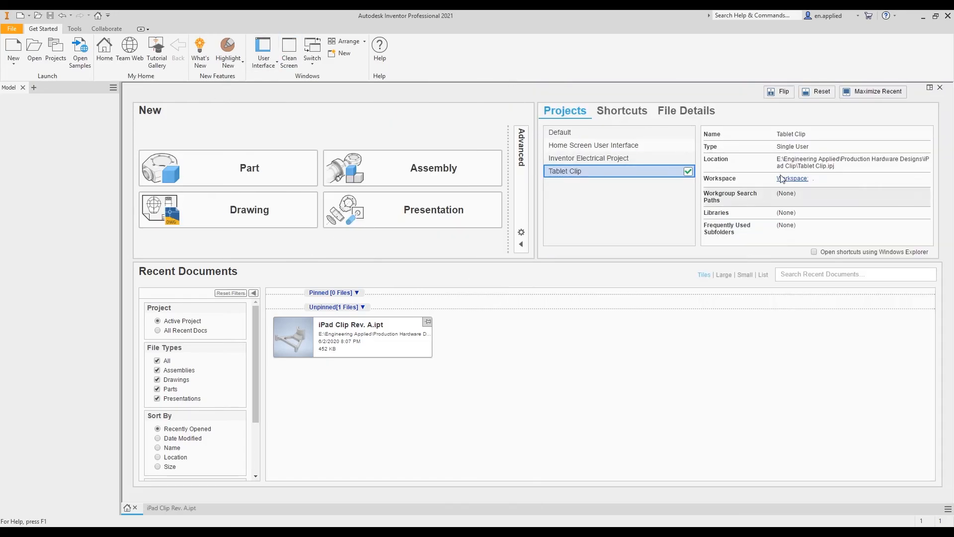
mouse_move(658, 332)
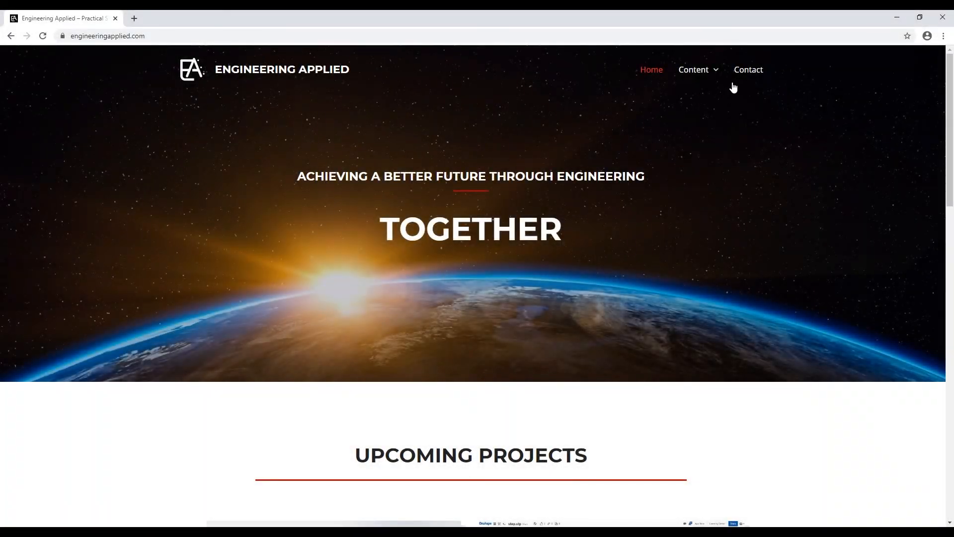
- Go to the Engineering Applied Contact Us page with its message form and social links
click(748, 69)
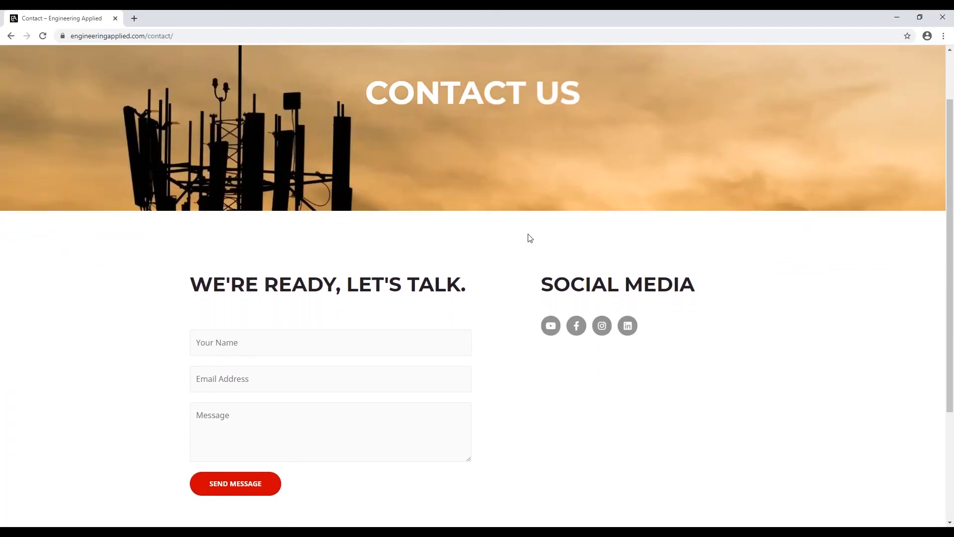